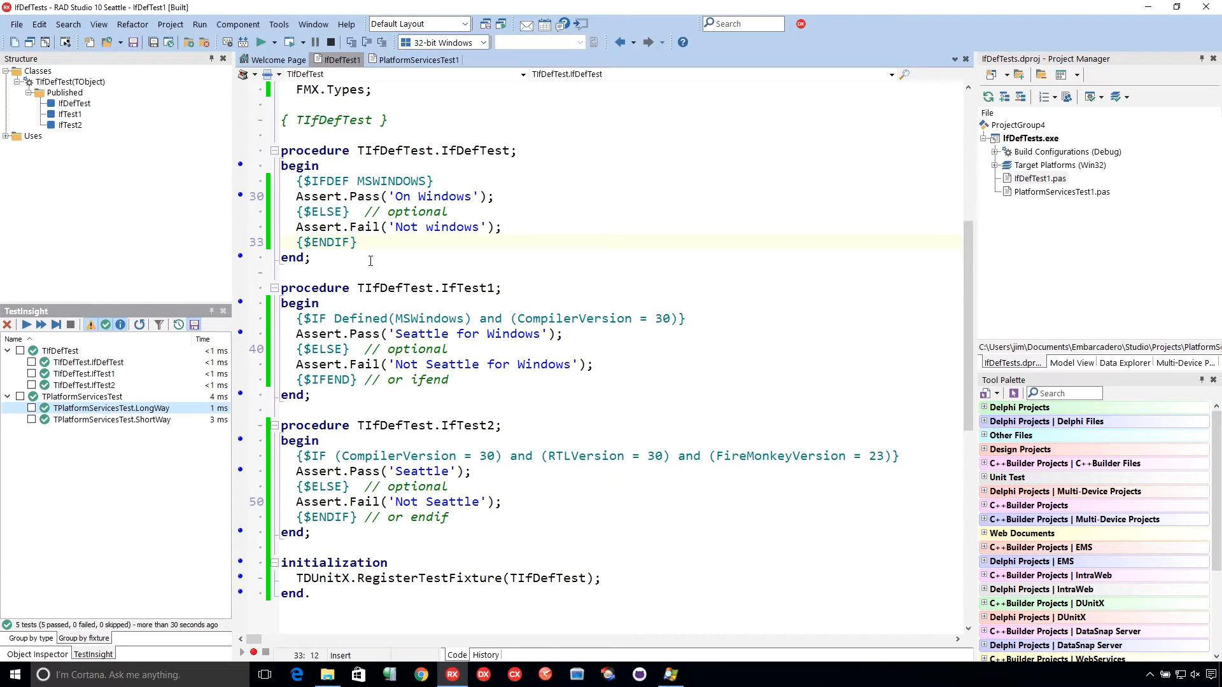
pyautogui.moveTo(419, 270)
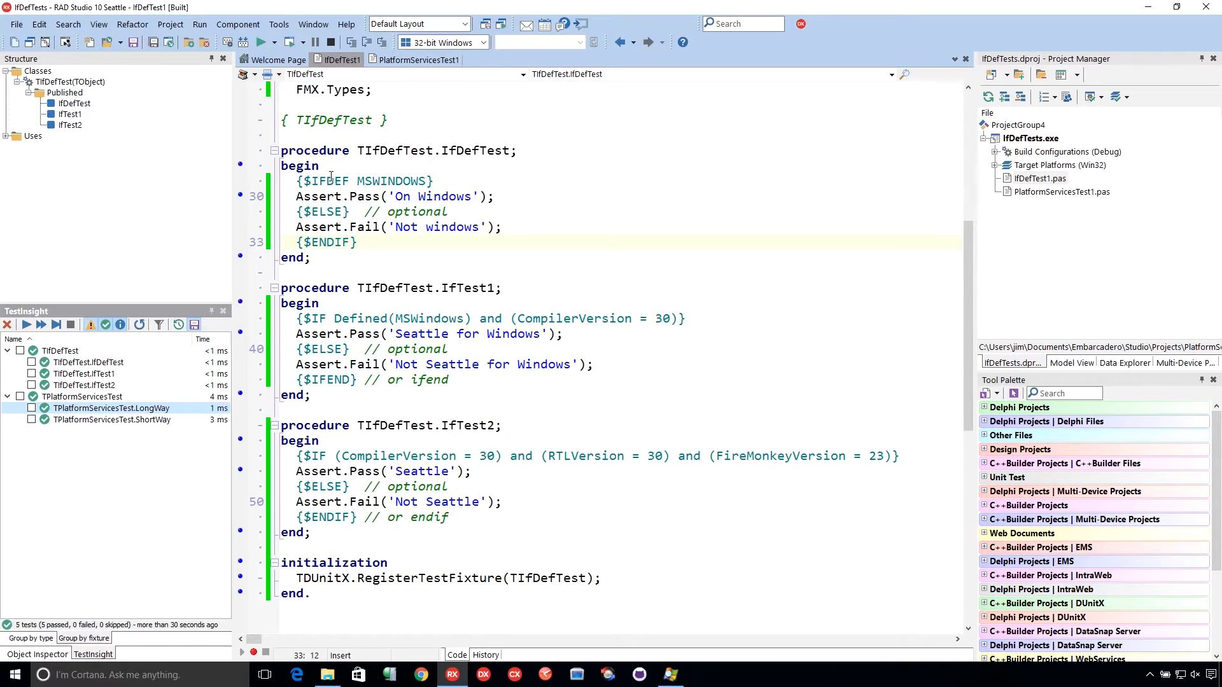
# Scroll down the IfDefTest unit to IfTest2's CompilerVersion, RTLVersion and FireMonkeyVersion checks.
pyautogui.write('N')
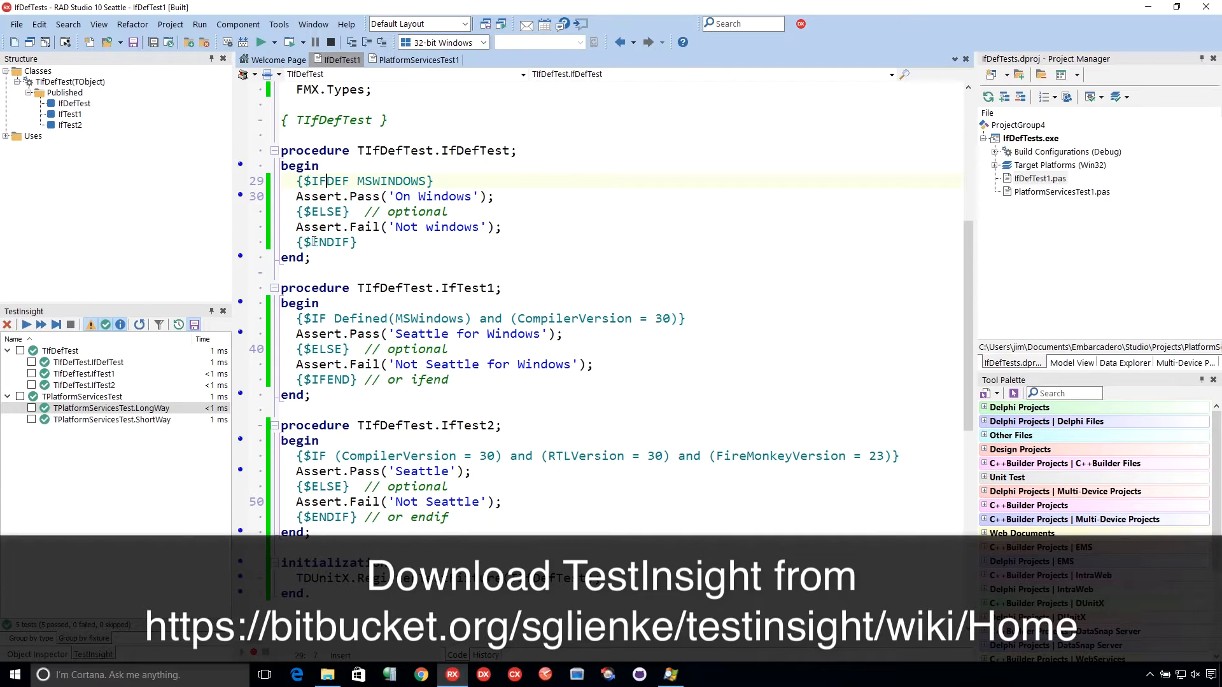
pyautogui.moveTo(331, 268)
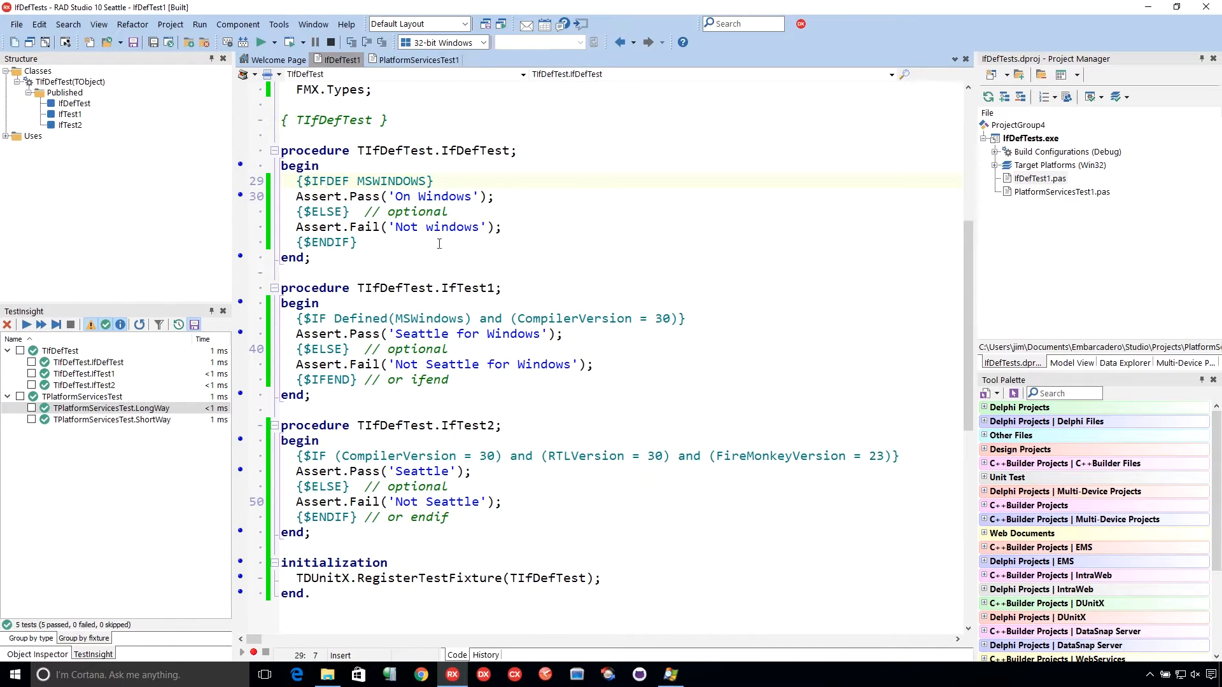
pyautogui.moveTo(403, 270)
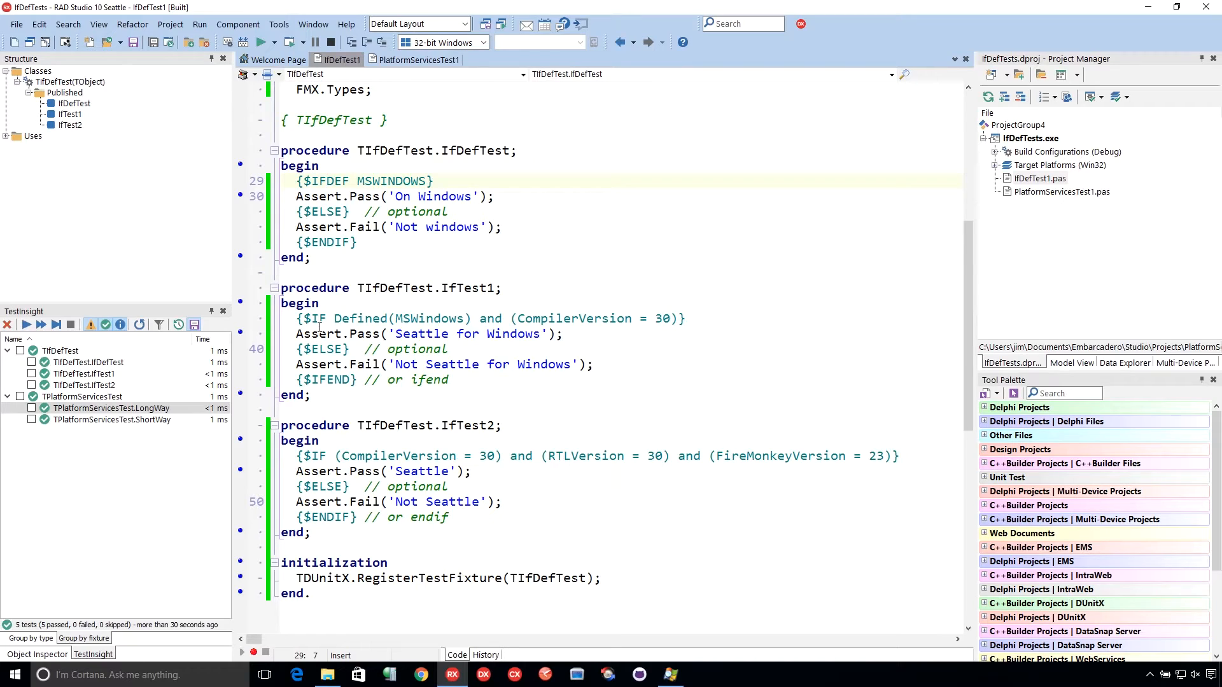
pyautogui.moveTo(358, 380)
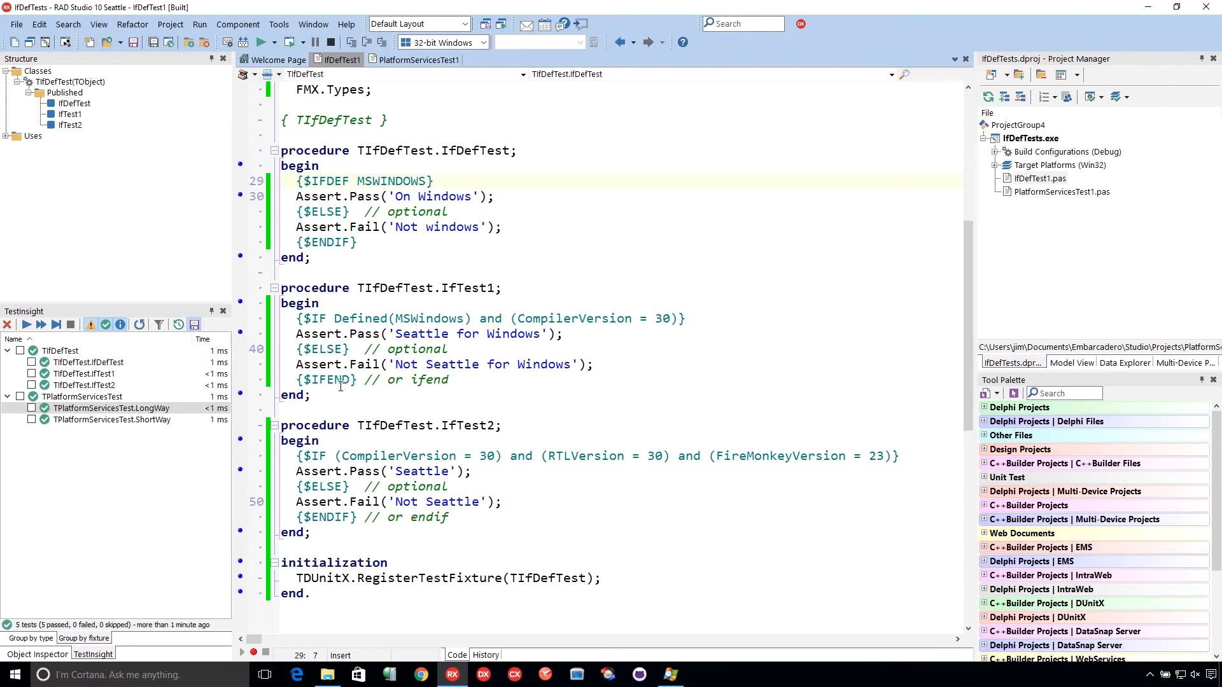
pyautogui.moveTo(383, 517)
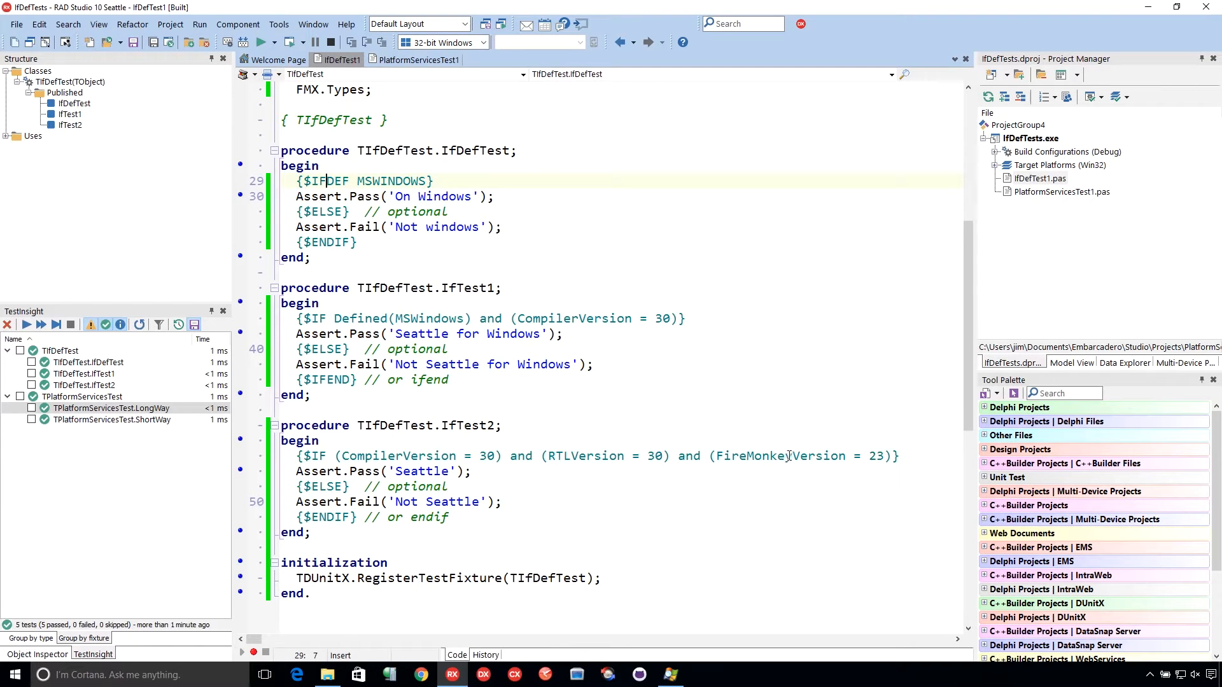
pyautogui.moveTo(775, 451)
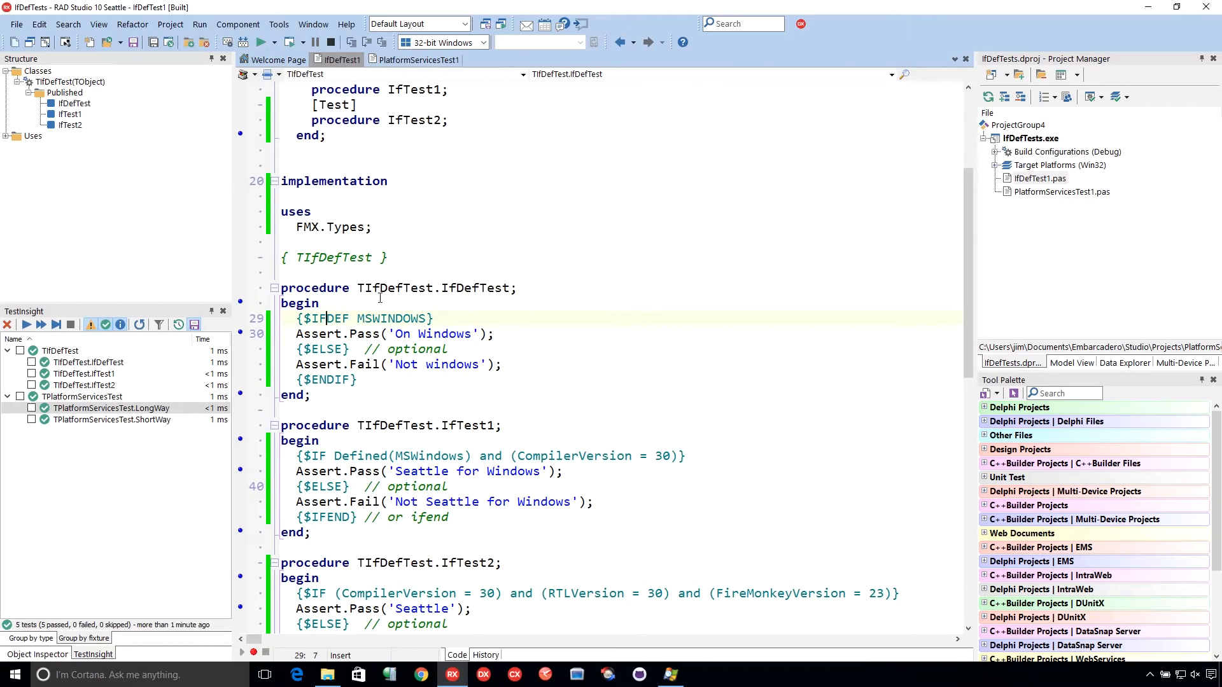
pyautogui.scroll(-3)
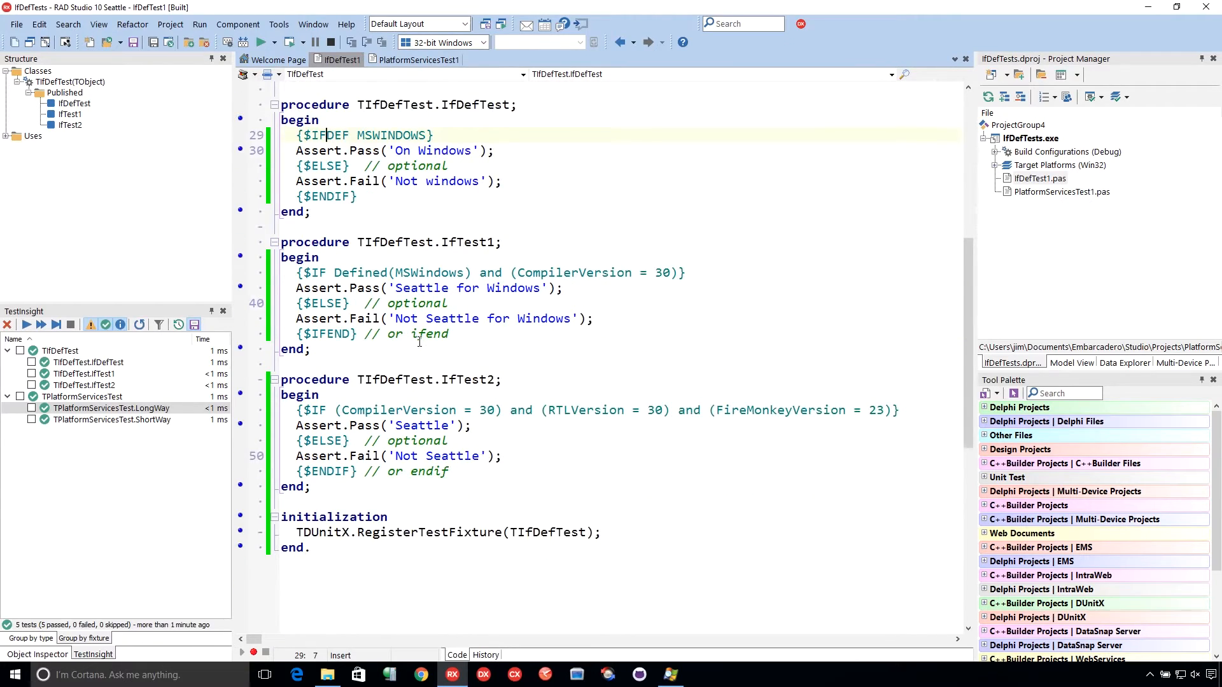
pyautogui.moveTo(663, 421)
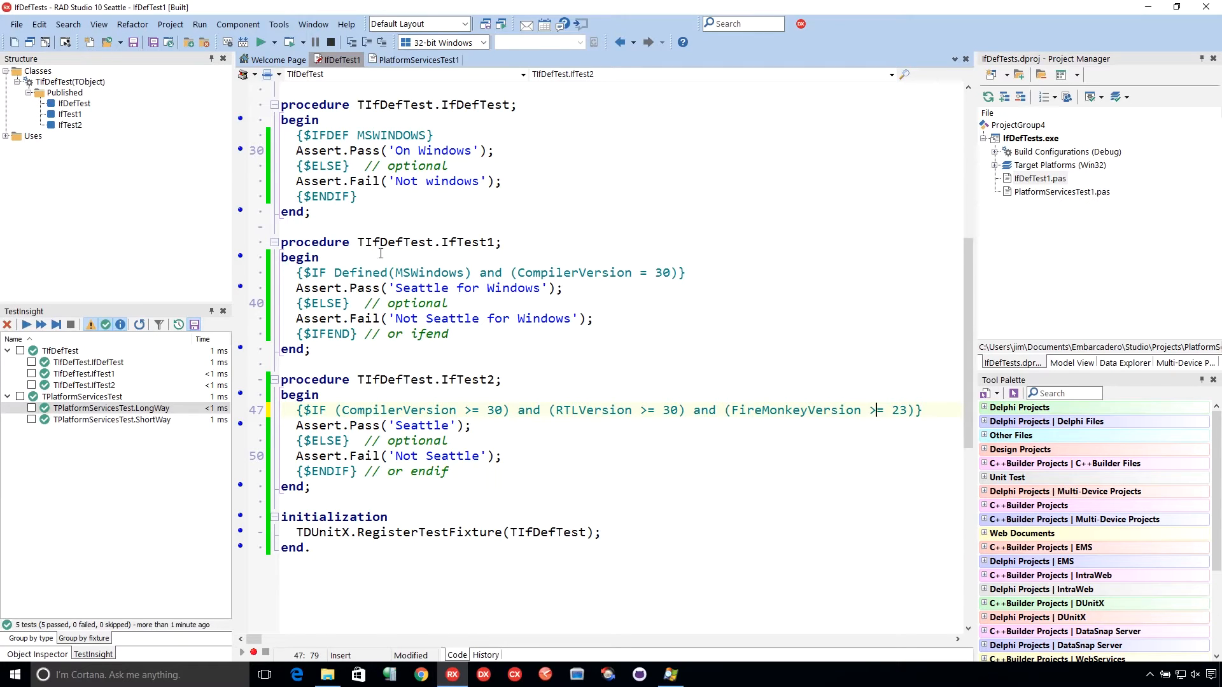
pyautogui.moveTo(465, 379)
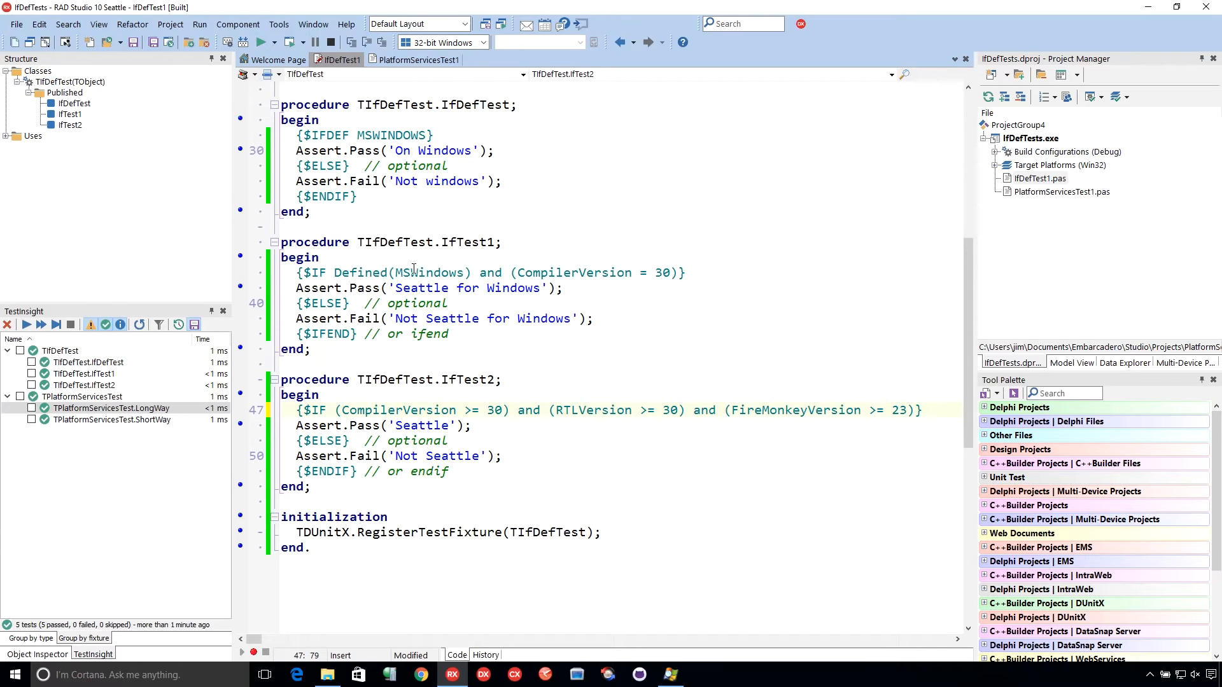
# Switch to PlatformServicesTest1 and review the LongWay and ShortWay clipboard service tests.
pyautogui.click(419, 59)
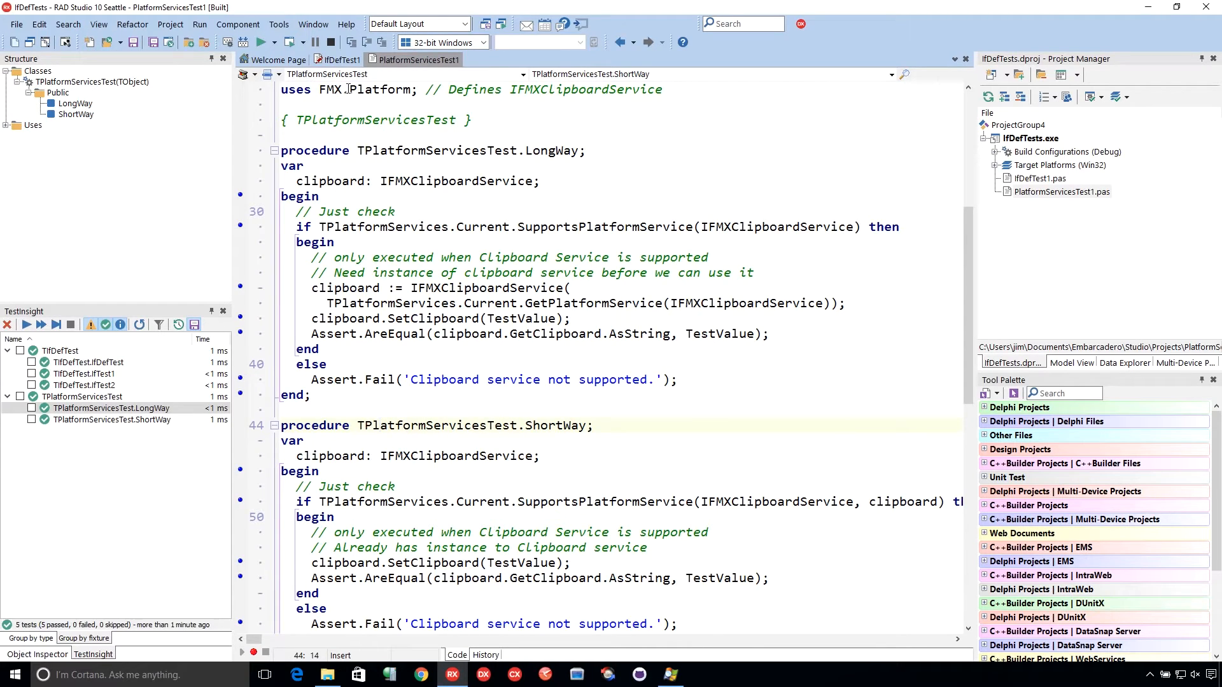
pyautogui.moveTo(379, 89)
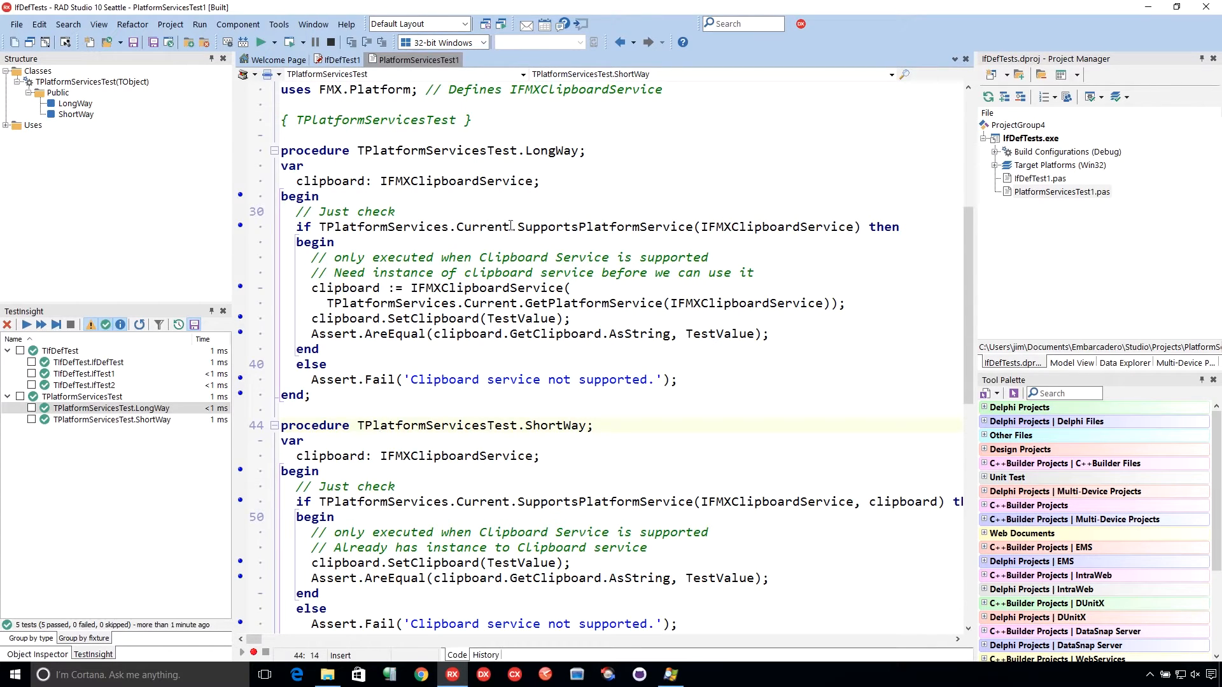
pyautogui.moveTo(722, 233)
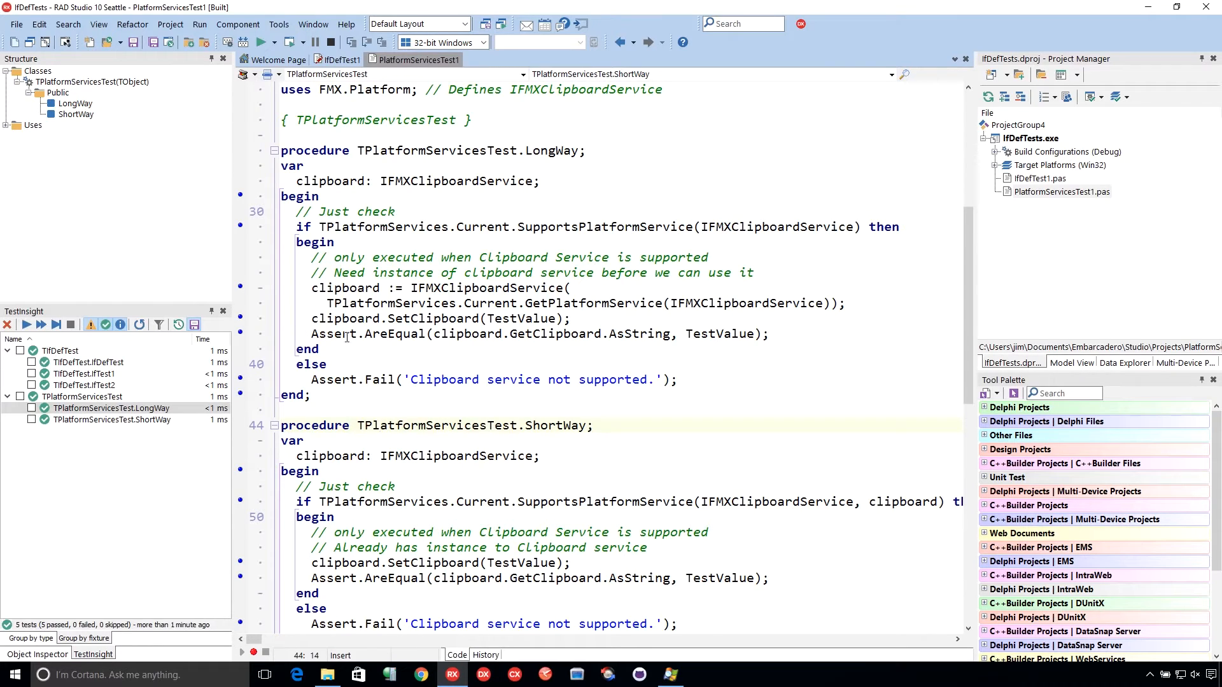
pyautogui.moveTo(373, 344)
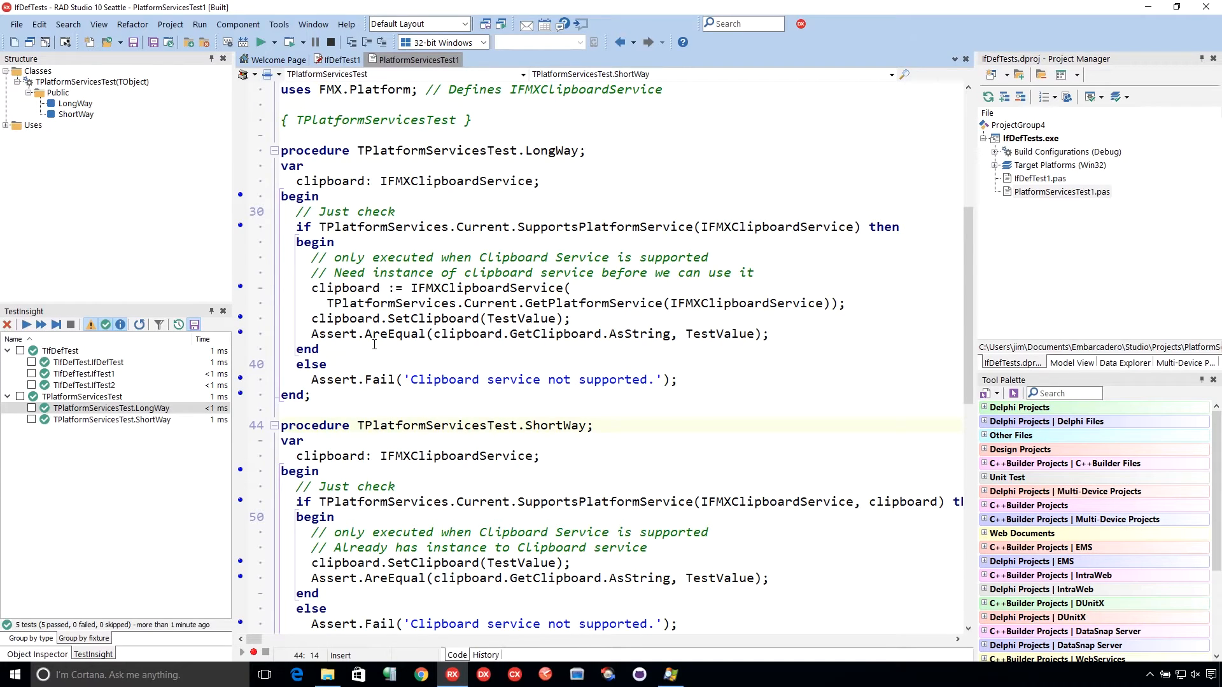
pyautogui.click(374, 425)
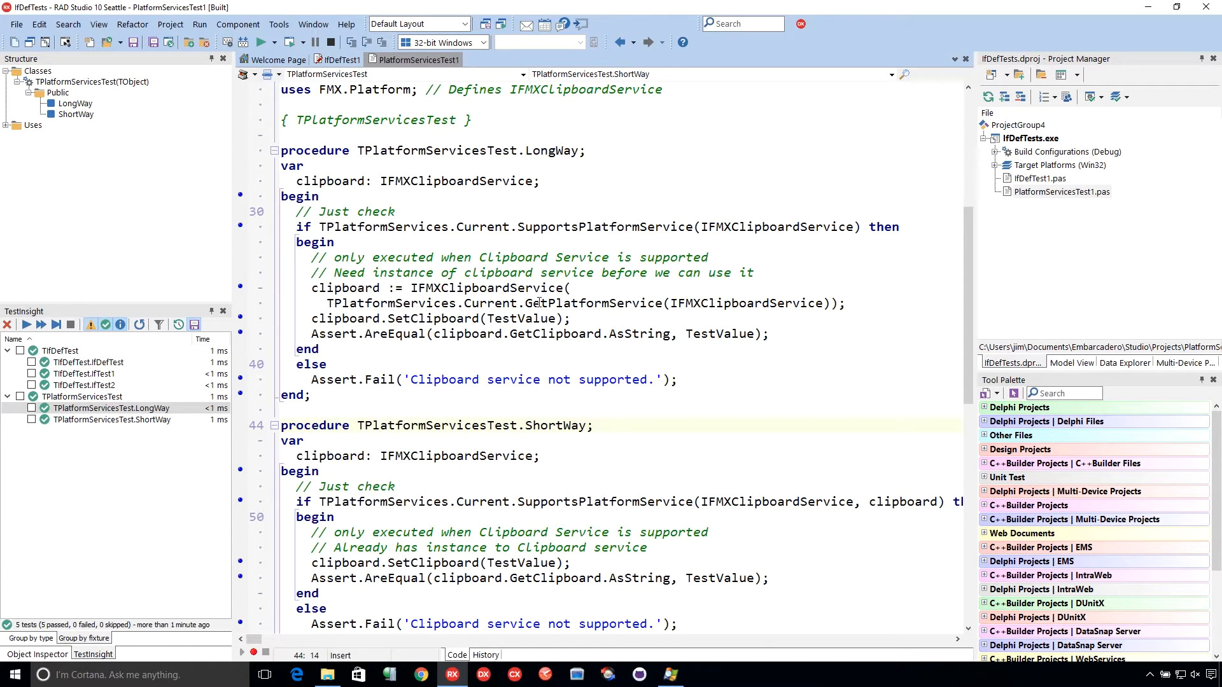
pyautogui.click(375, 425)
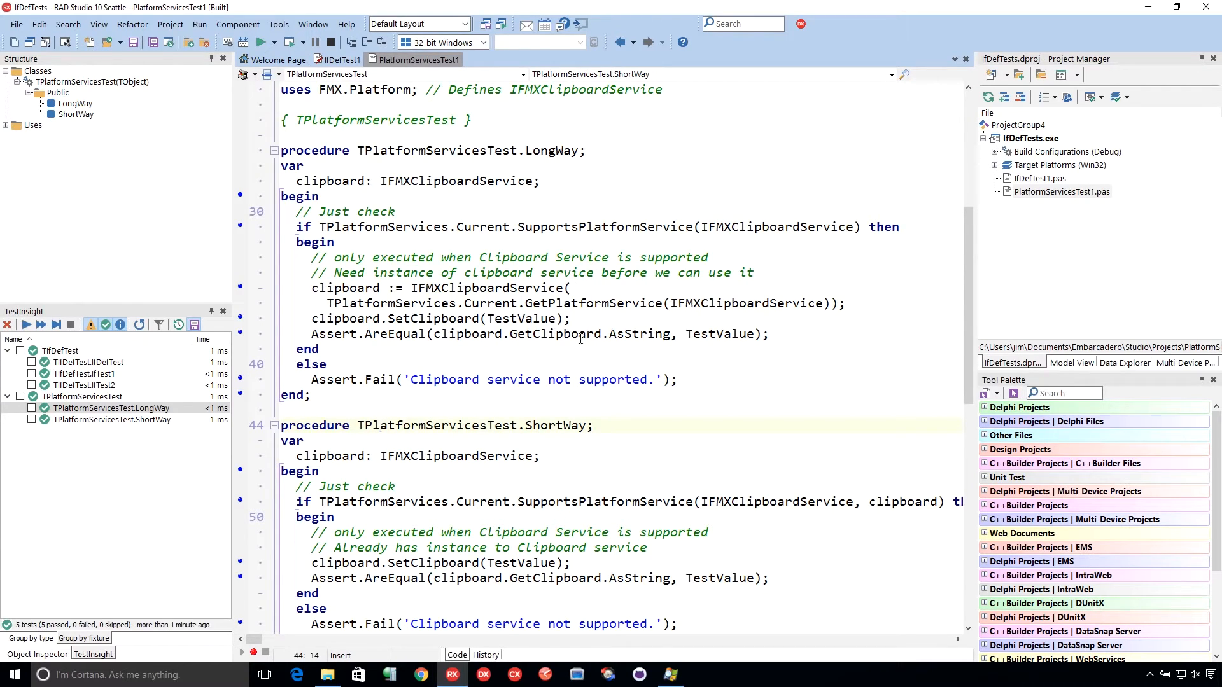
pyautogui.moveTo(331, 337)
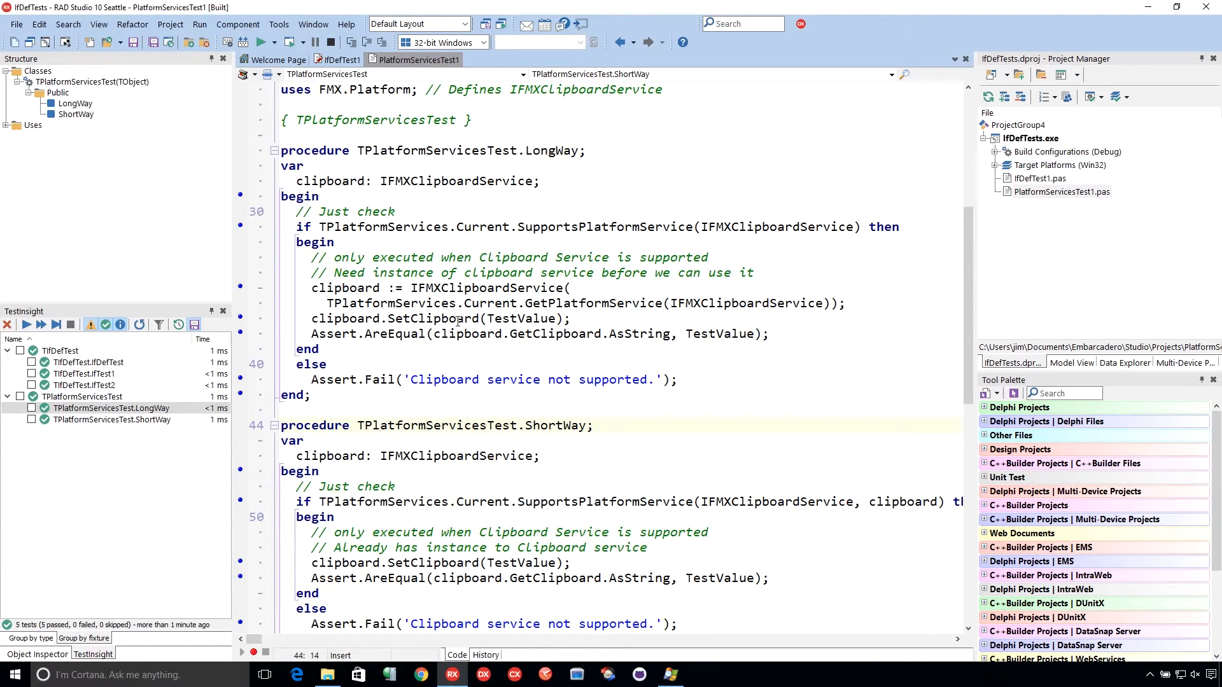
pyautogui.scroll(-3)
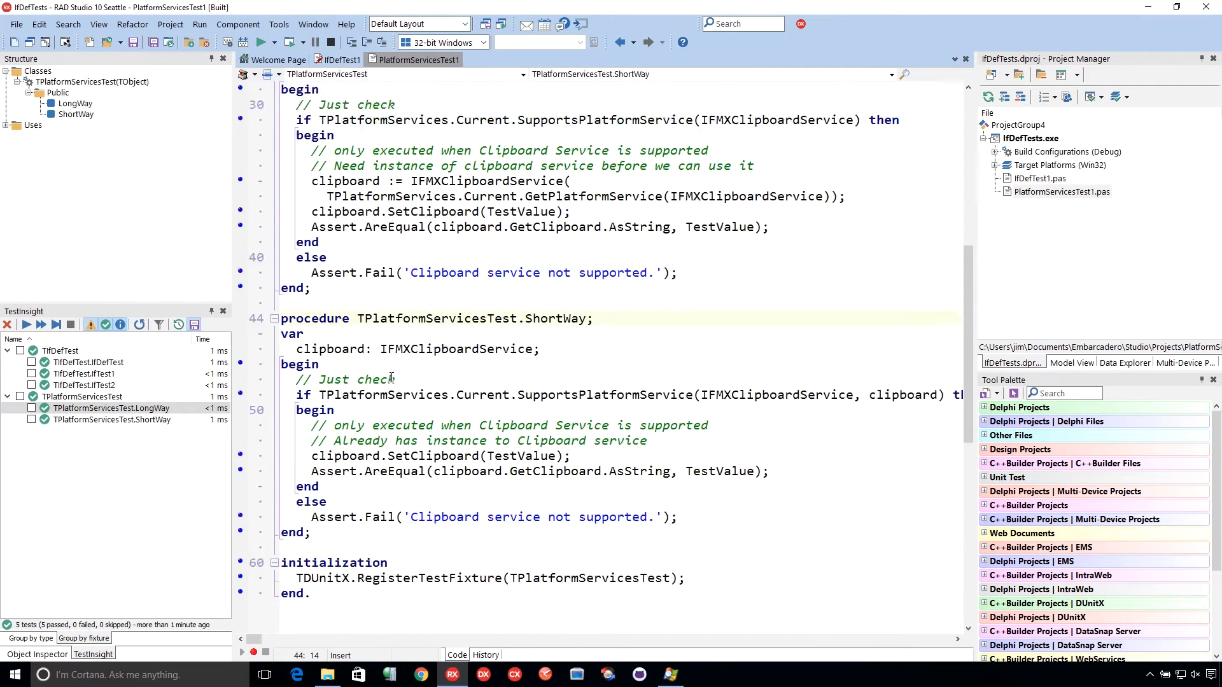
pyautogui.scroll(-3)
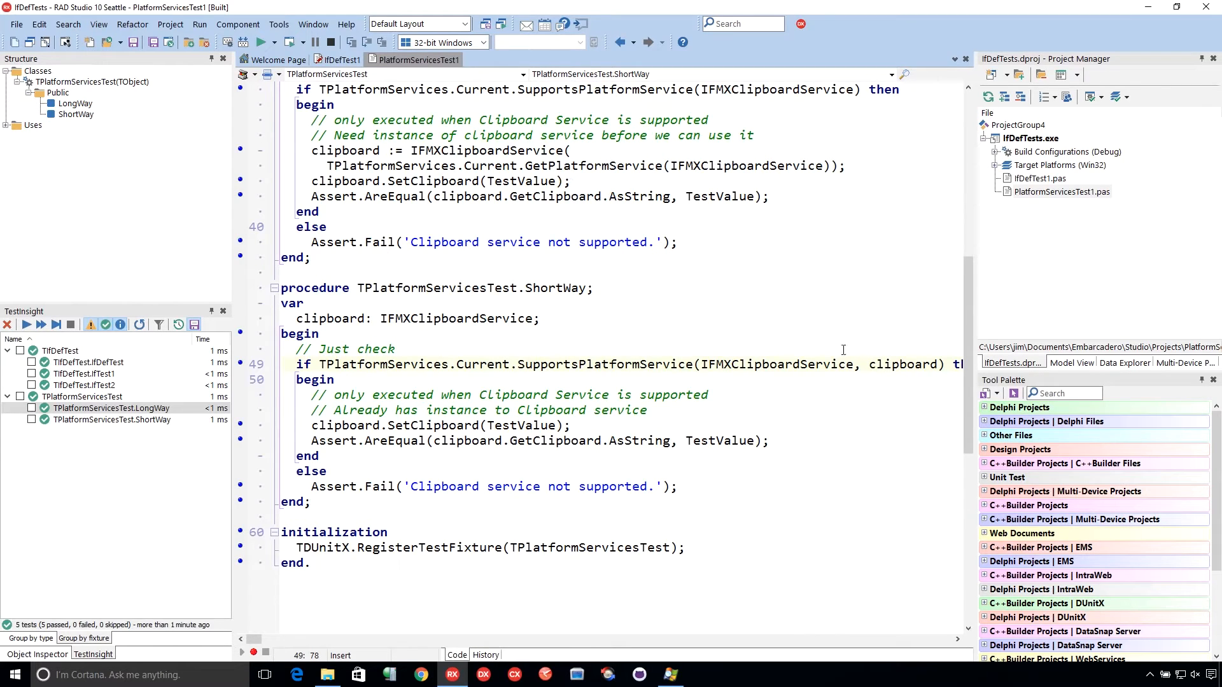
pyautogui.moveTo(903, 364)
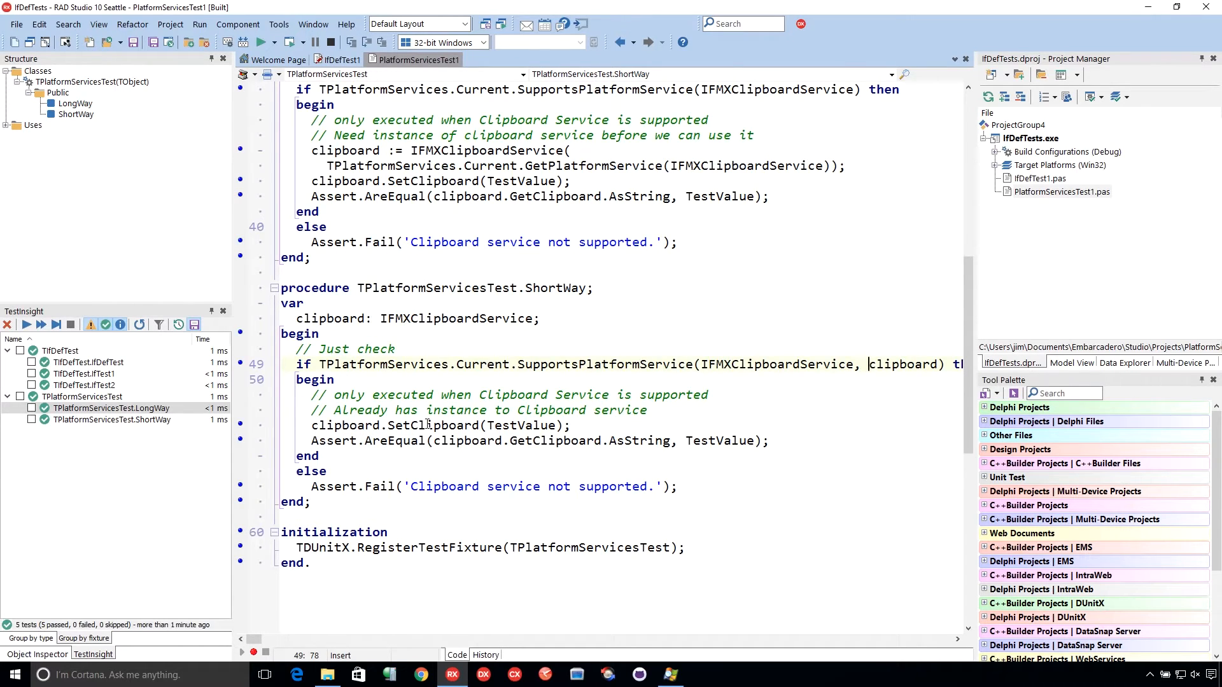
pyautogui.moveTo(665, 514)
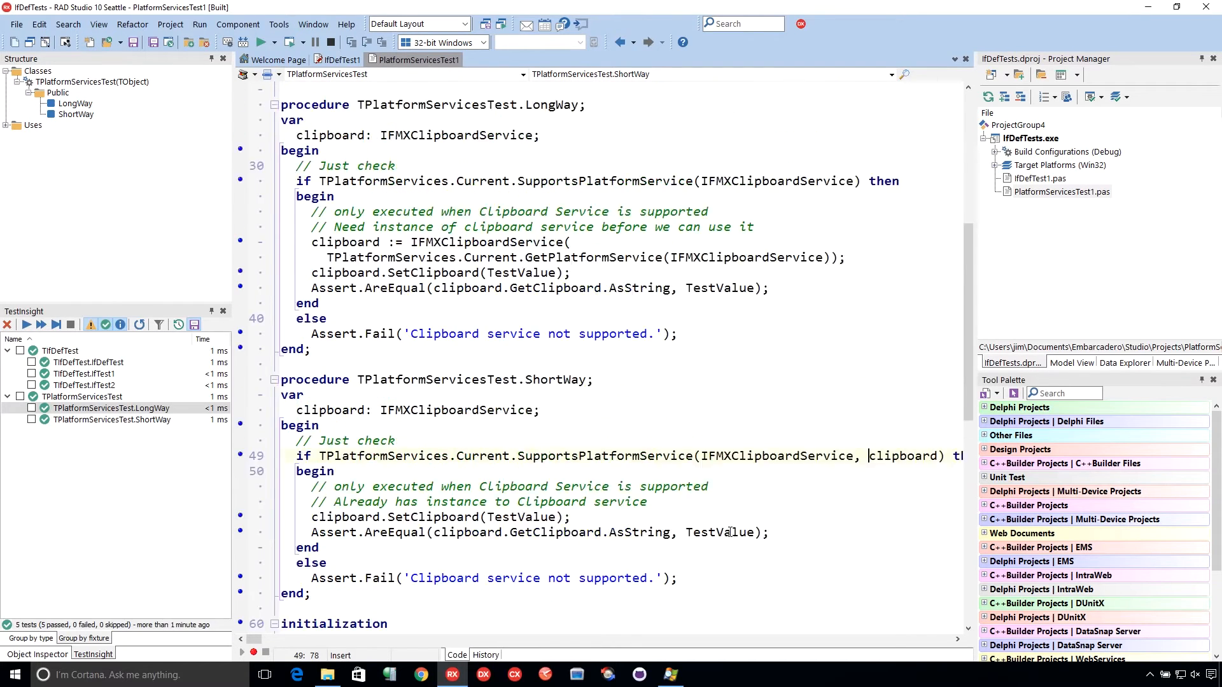
pyautogui.scroll(-3)
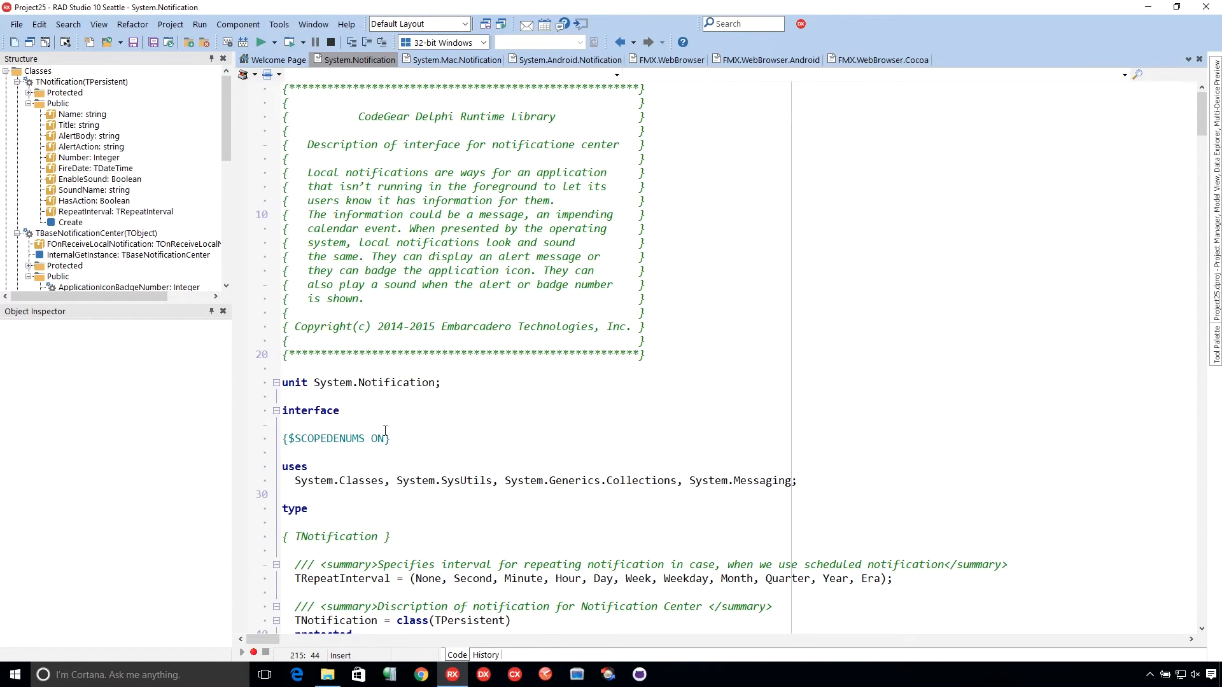
# Search System.Notification's implementation uses clause for each IFDEF until no matches remain.
pyautogui.scroll(-3)
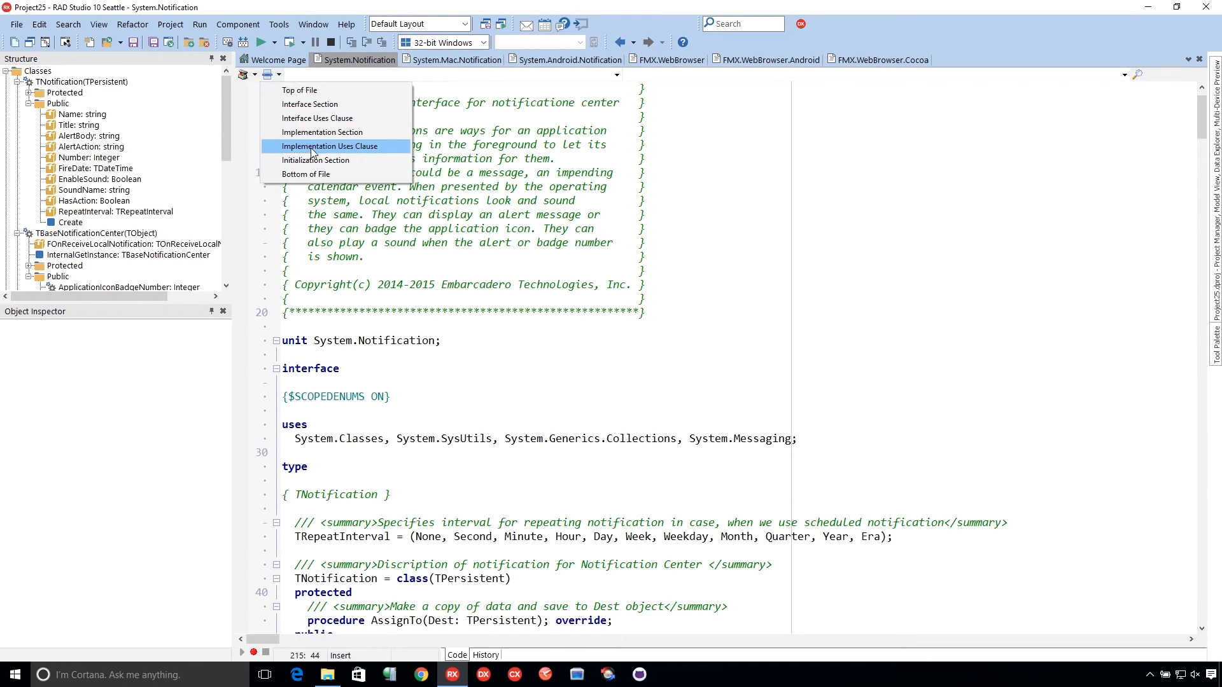
pyautogui.click(330, 146)
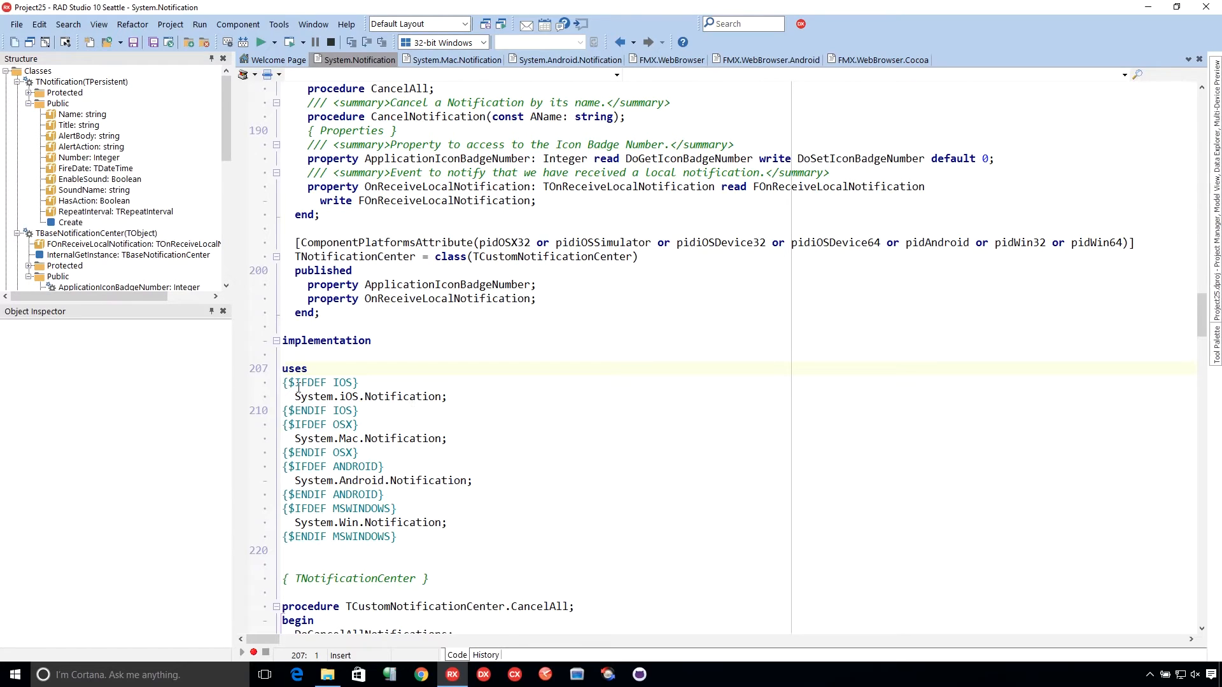
pyautogui.doubleClick(310, 382)
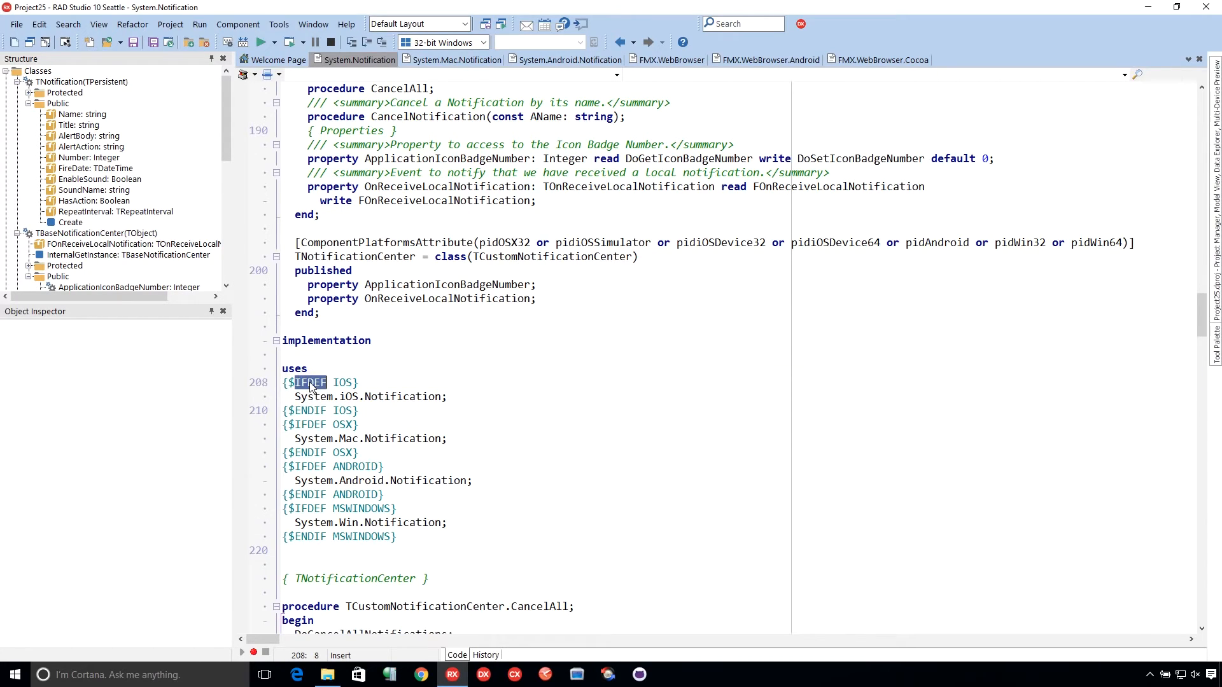
pyautogui.press('Ctrl+f')
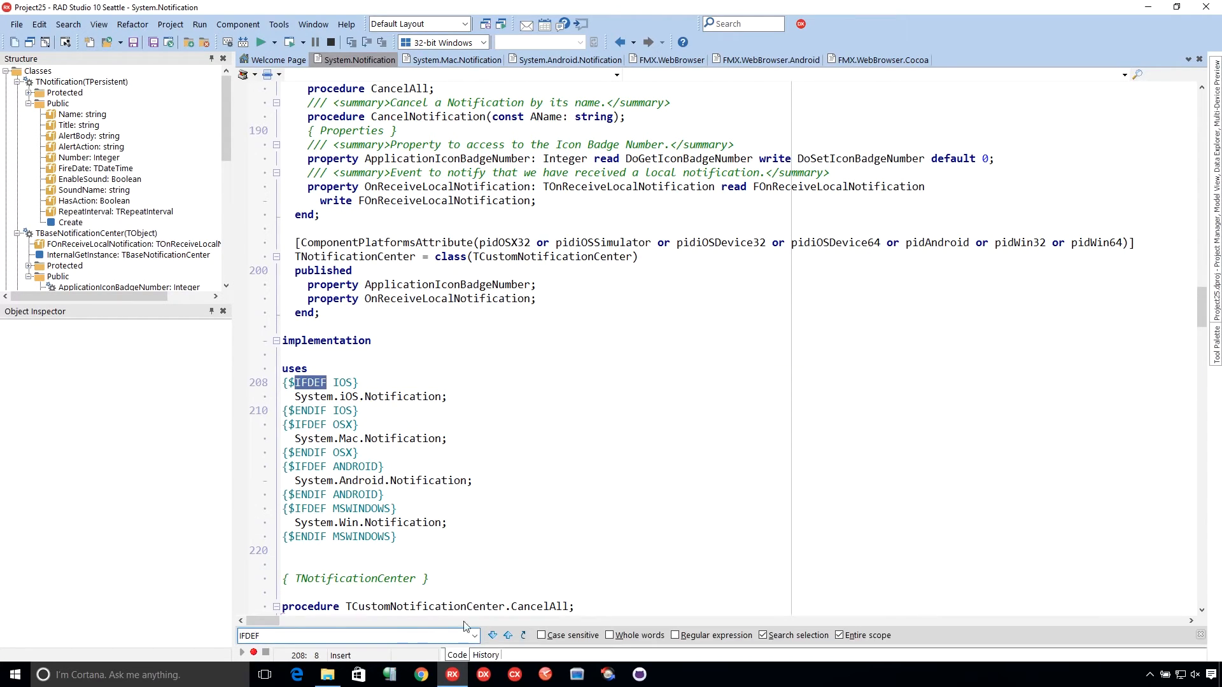
pyautogui.click(493, 635)
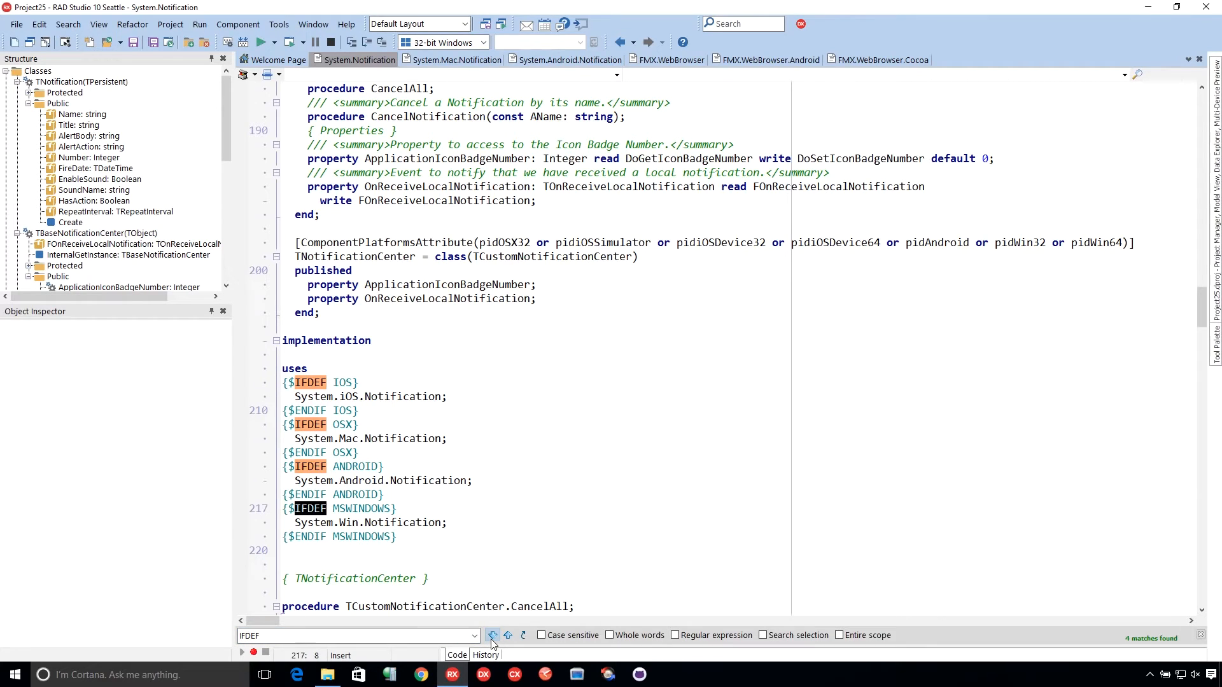
pyautogui.click(492, 635)
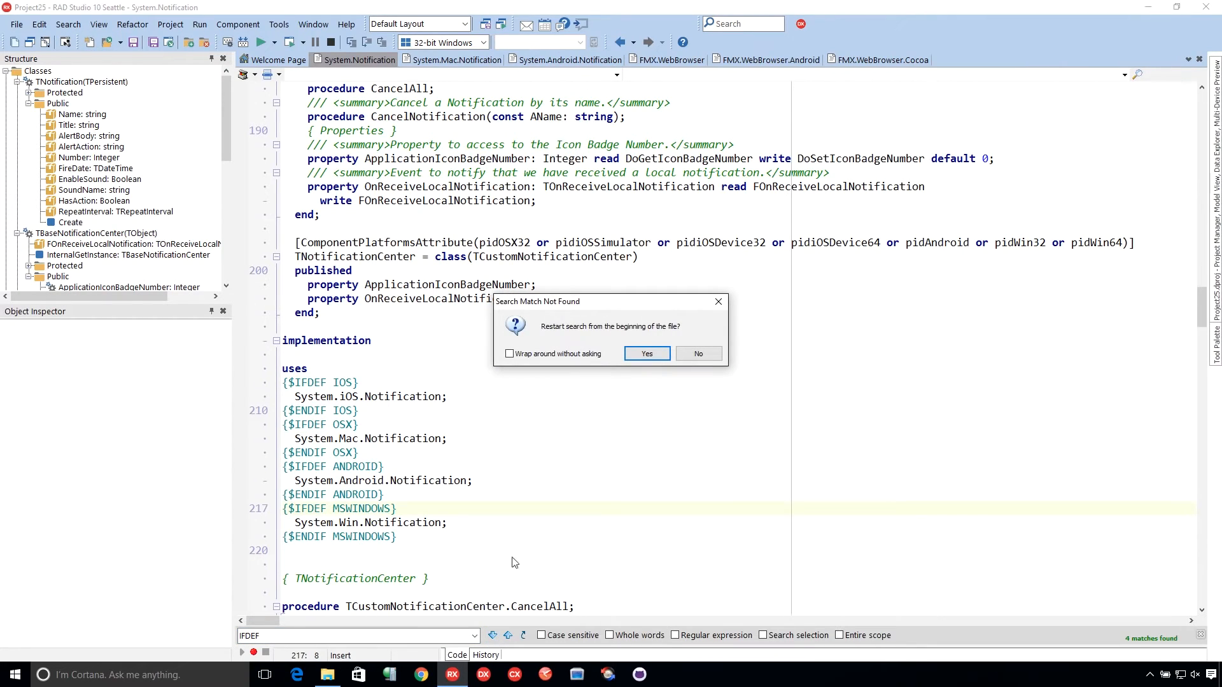
pyautogui.click(698, 353)
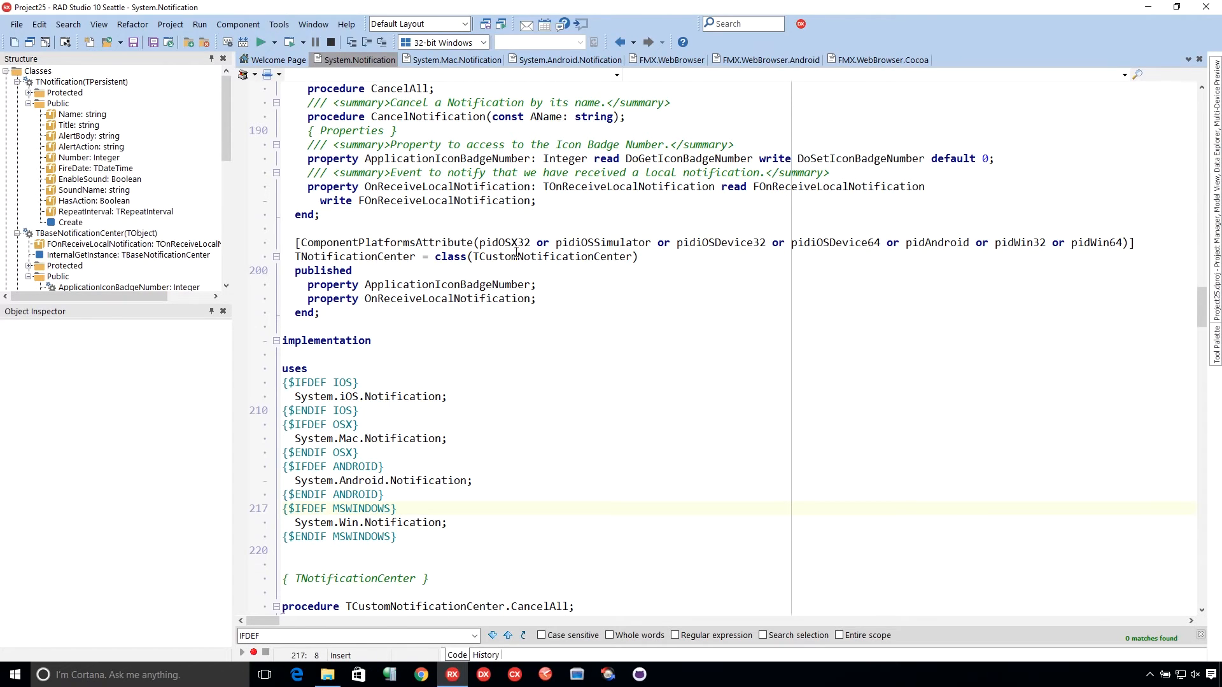
# Show System.Mac.Notification and select the TPlatformNotificationCenter class name.
pyautogui.click(456, 60)
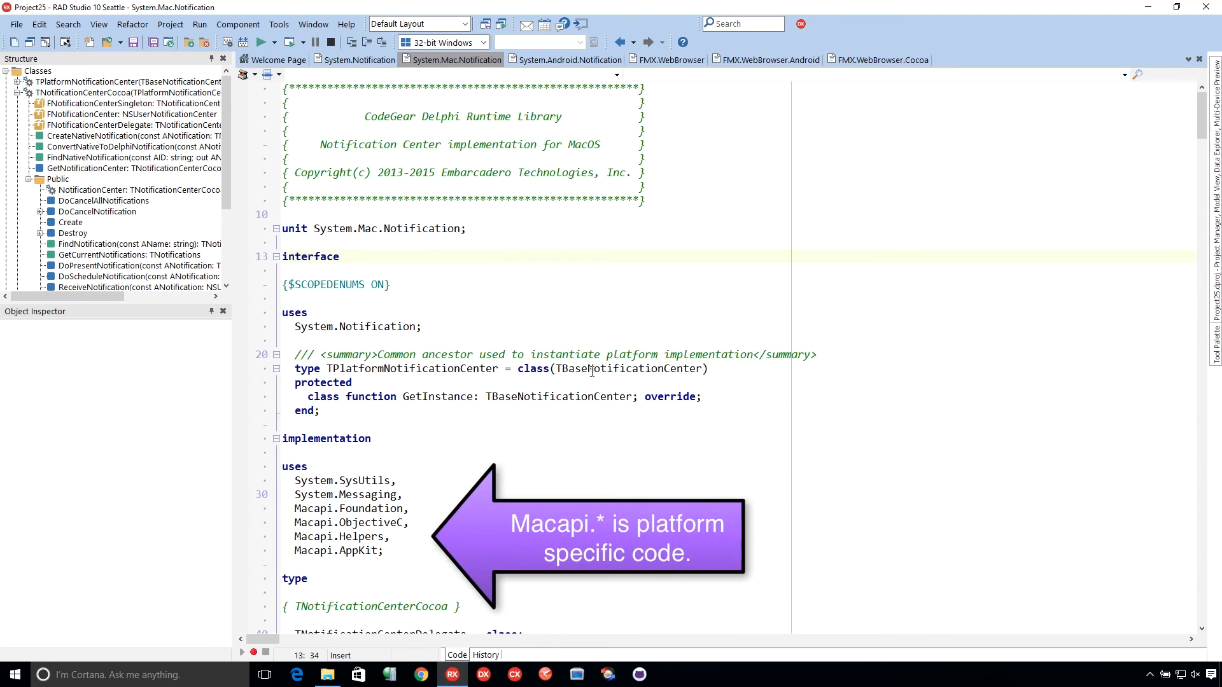
pyautogui.moveTo(588, 369)
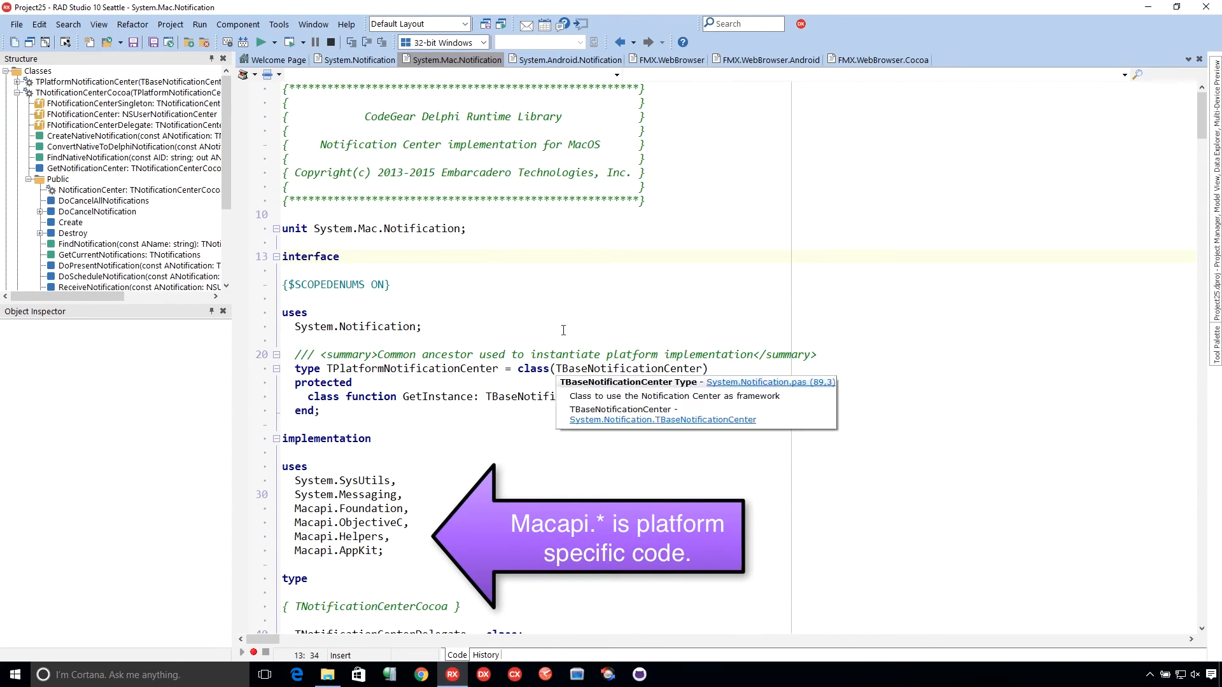
pyautogui.doubleClick(410, 369)
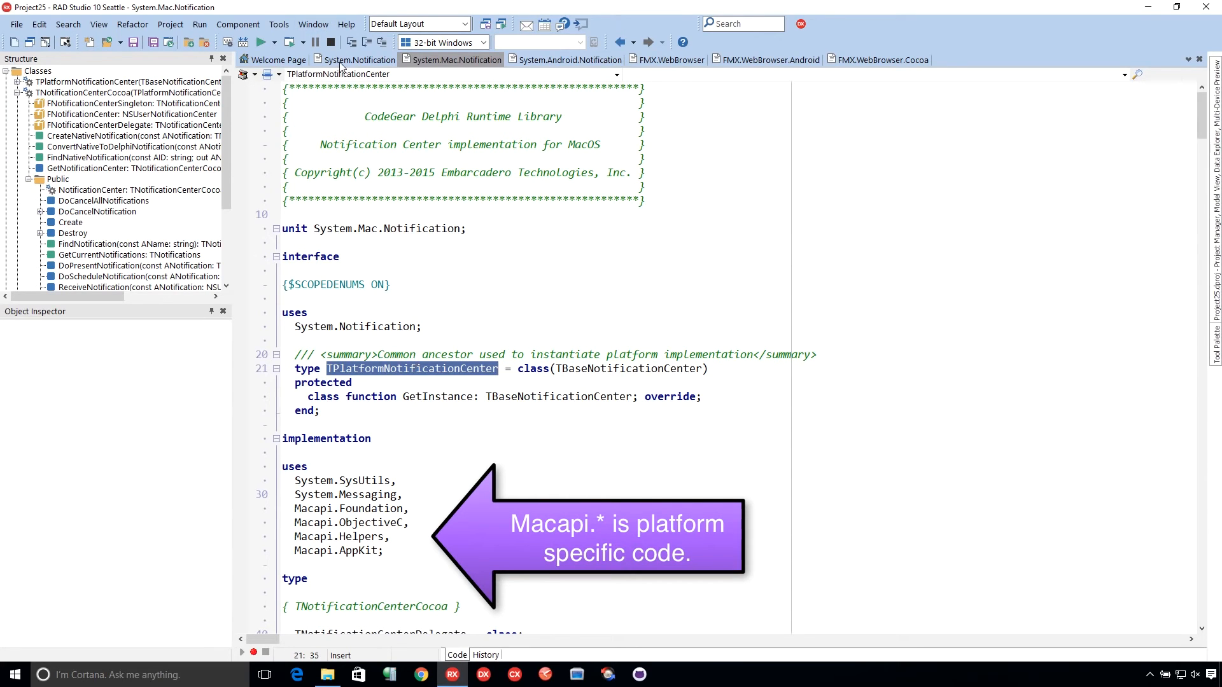
# Check InternalGetInstance in System.Notification, then switch to System.Android.Notification.
pyautogui.click(359, 59)
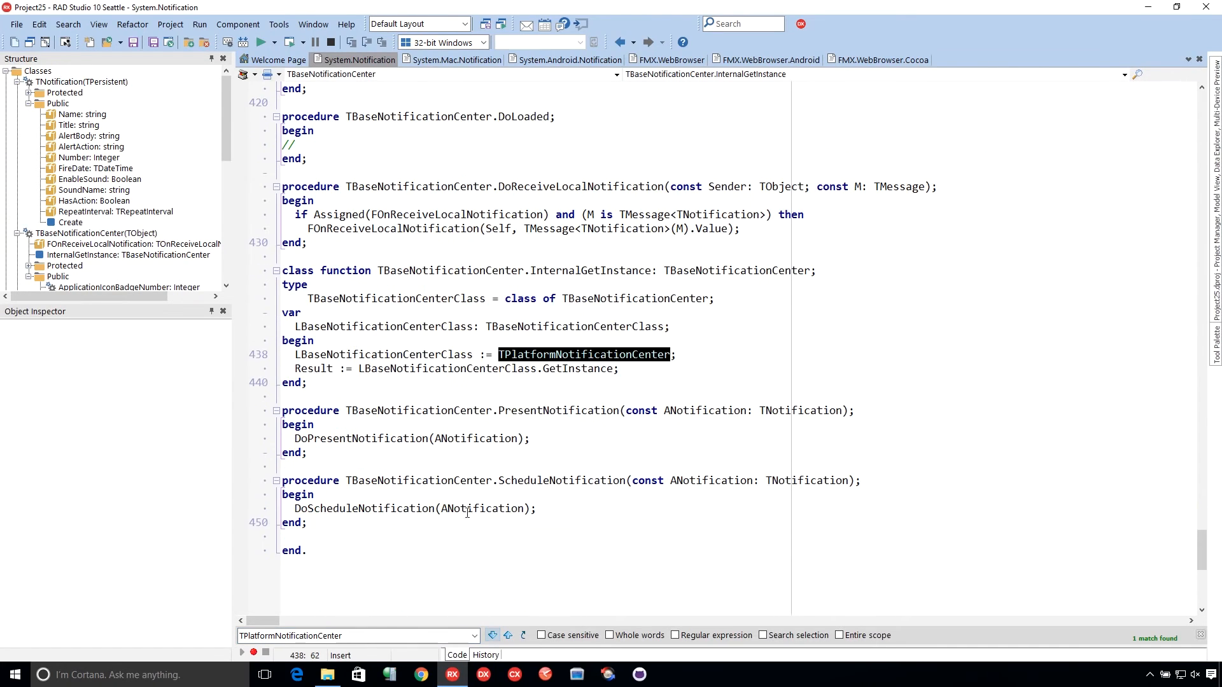
pyautogui.moveTo(471, 305)
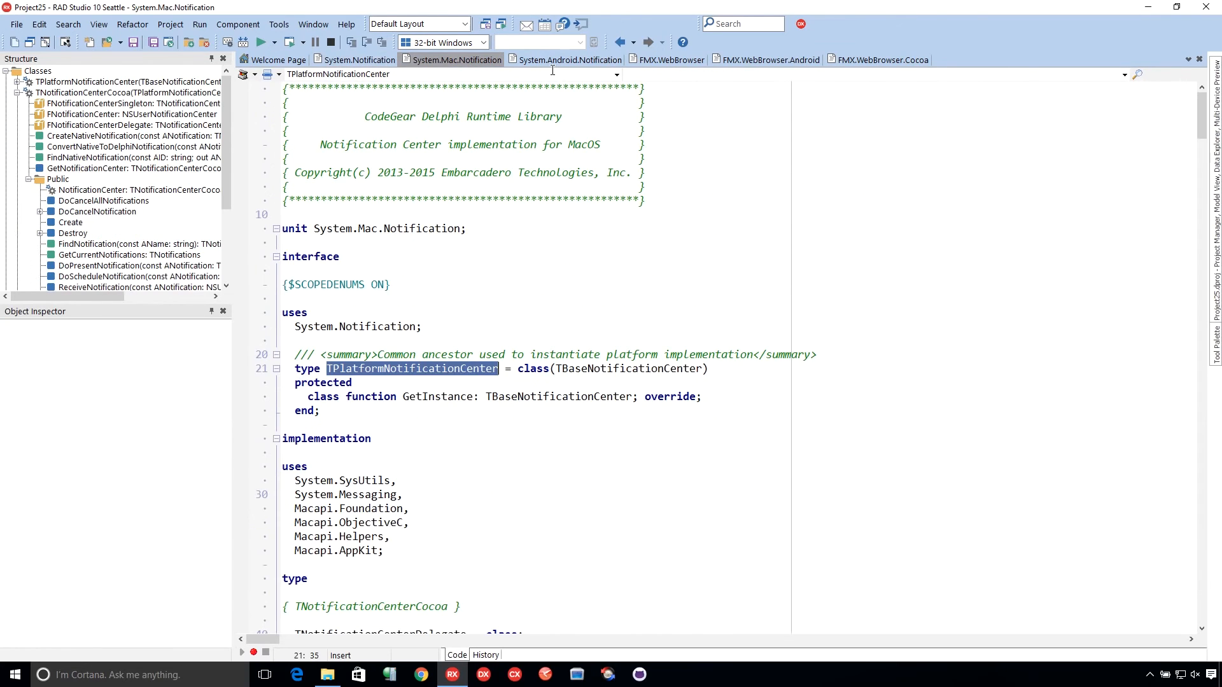
pyautogui.click(566, 60)
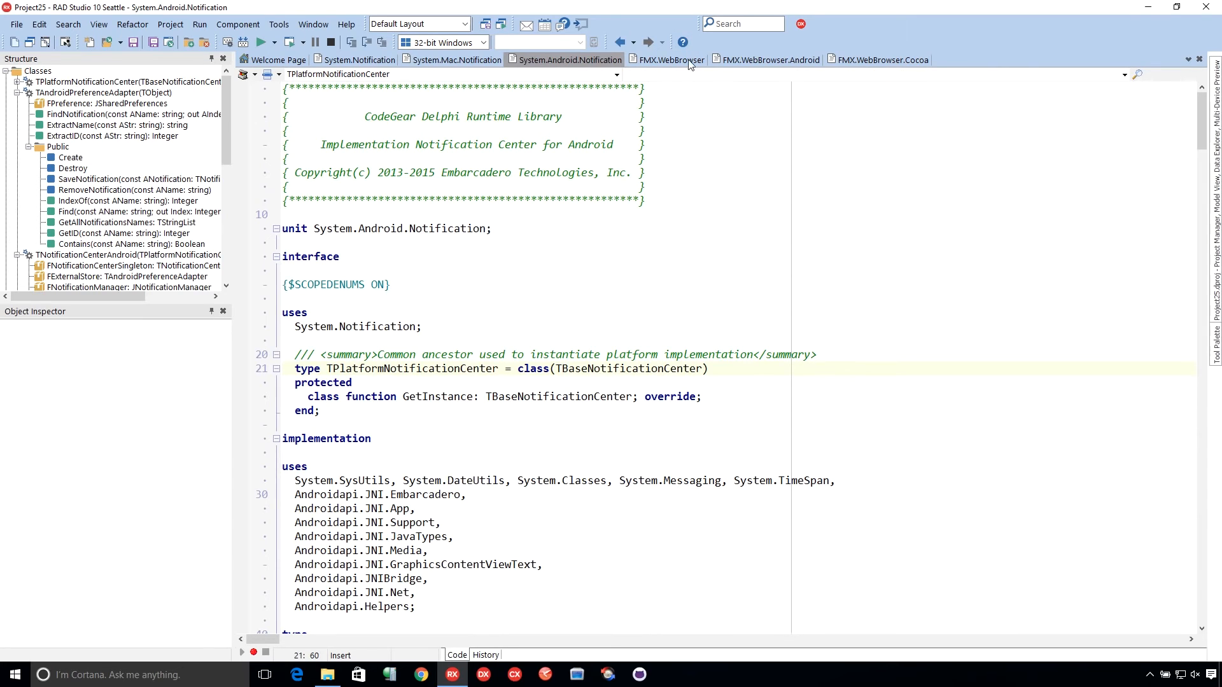
# Jump to FMX.WebBrowser's Implementation Section, then switch to FMX.WebBrowser.Android.
pyautogui.click(672, 60)
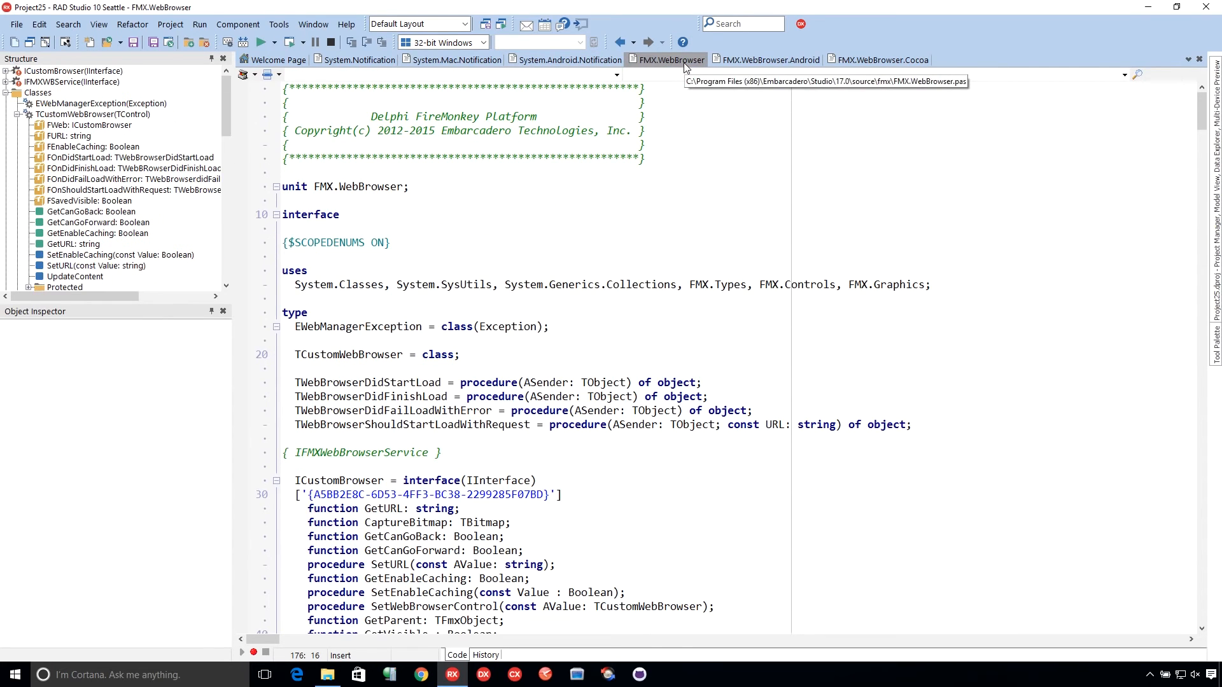
pyautogui.moveTo(716, 291)
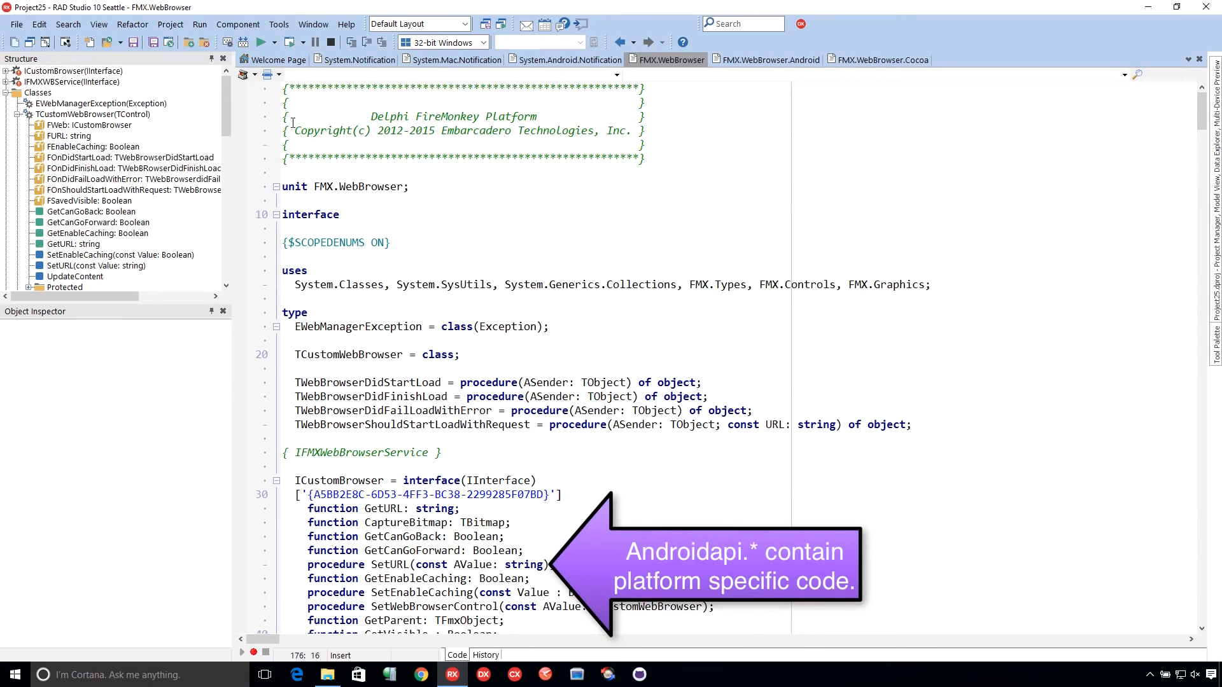
pyautogui.click(269, 75)
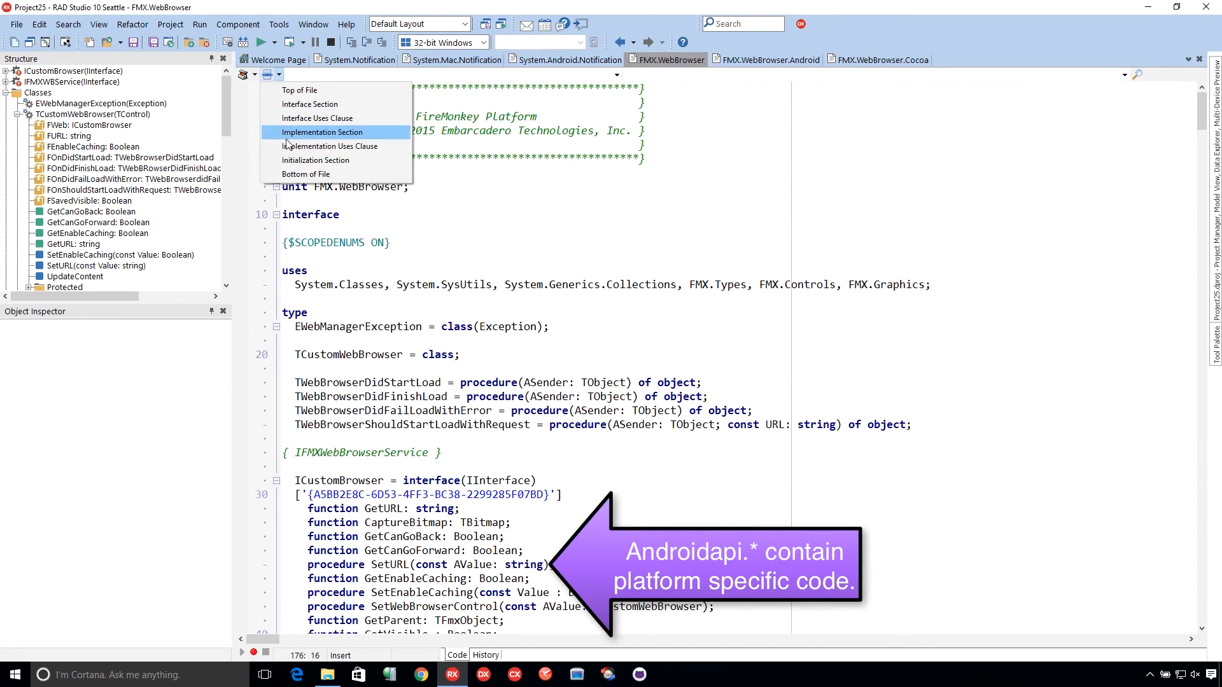
pyautogui.click(334, 131)
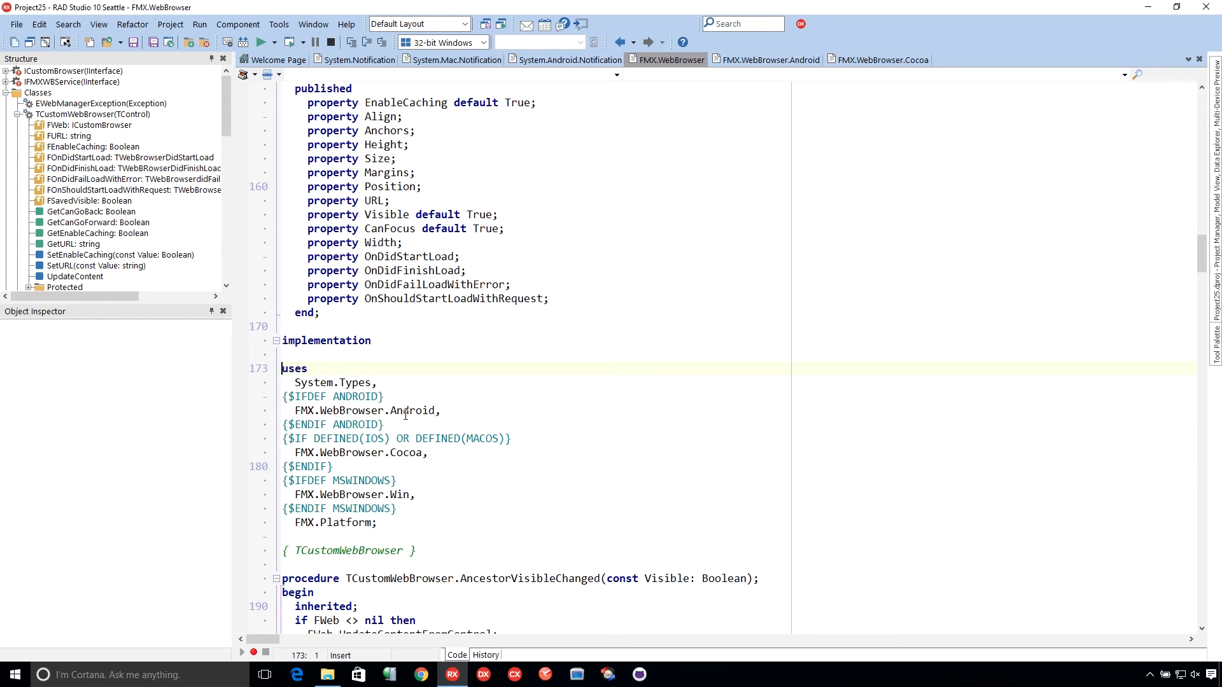
pyautogui.moveTo(399, 457)
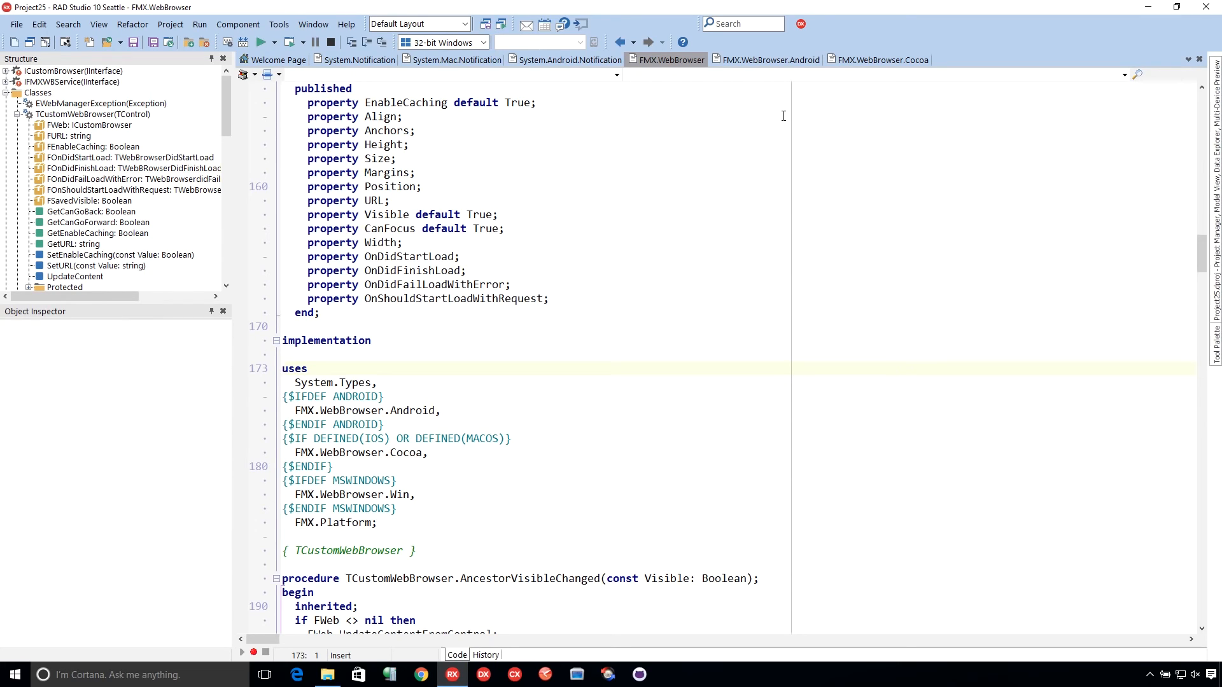
pyautogui.click(768, 60)
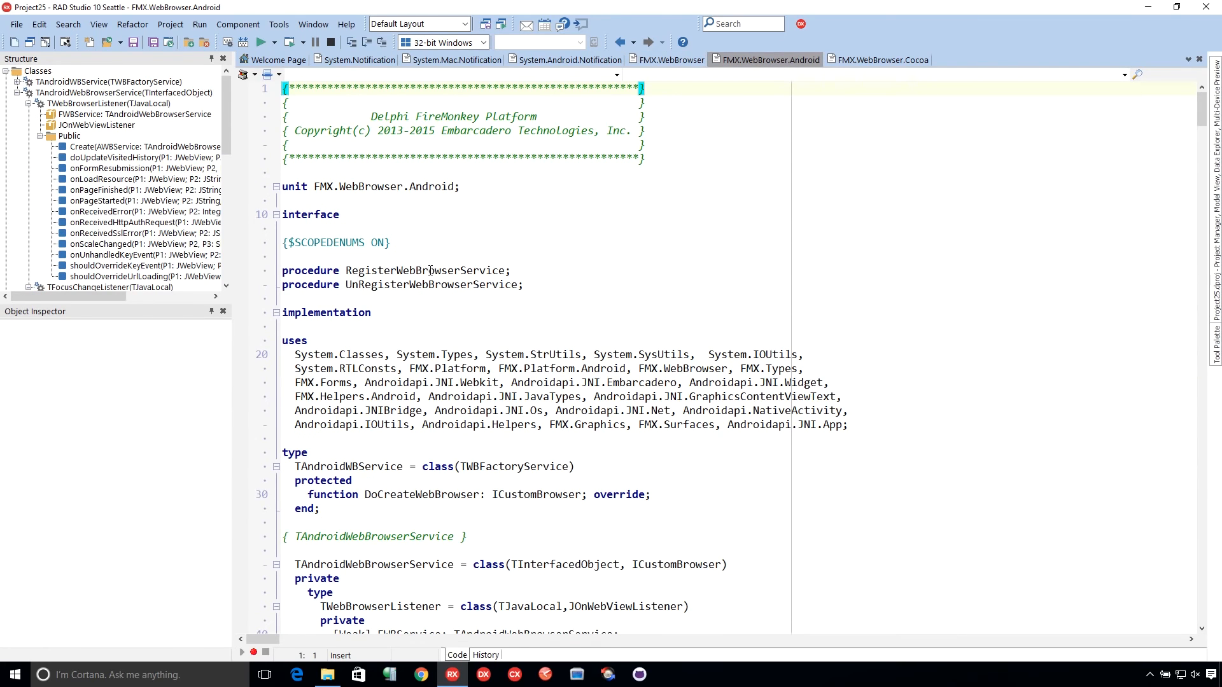
# Jump to RegisterWebBrowserService's implementation, then go back to FMX.WebBrowser.
pyautogui.click(458, 270)
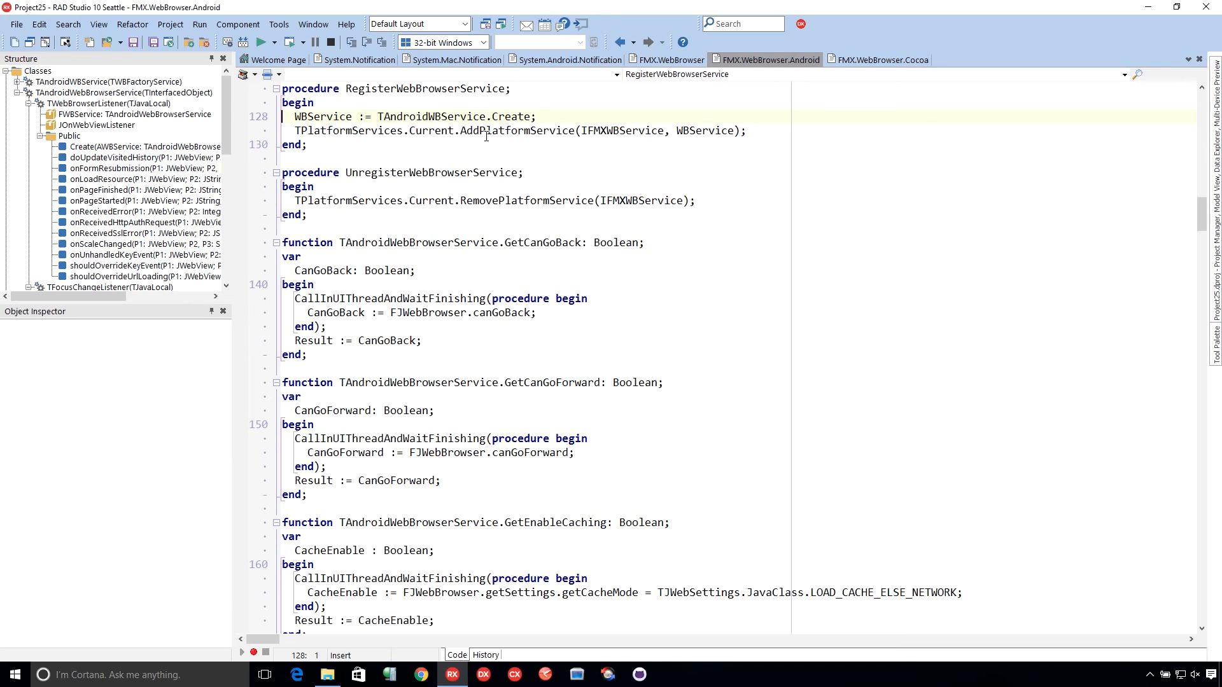
pyautogui.moveTo(400, 173)
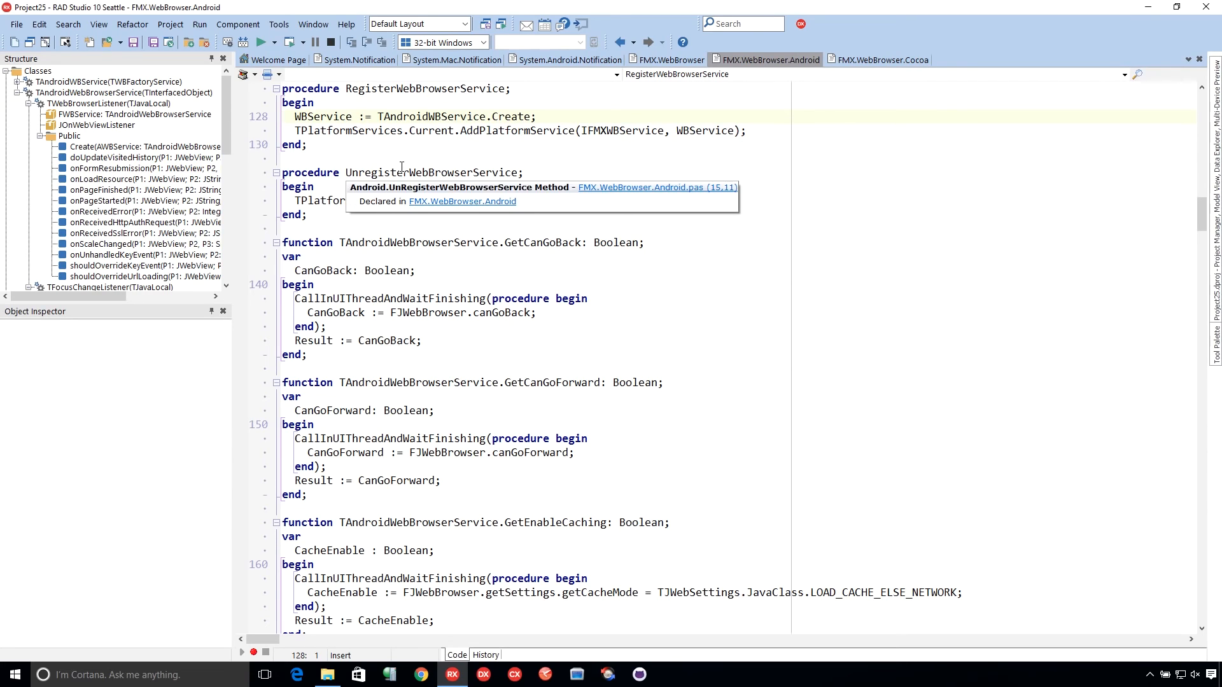
pyautogui.moveTo(752, 84)
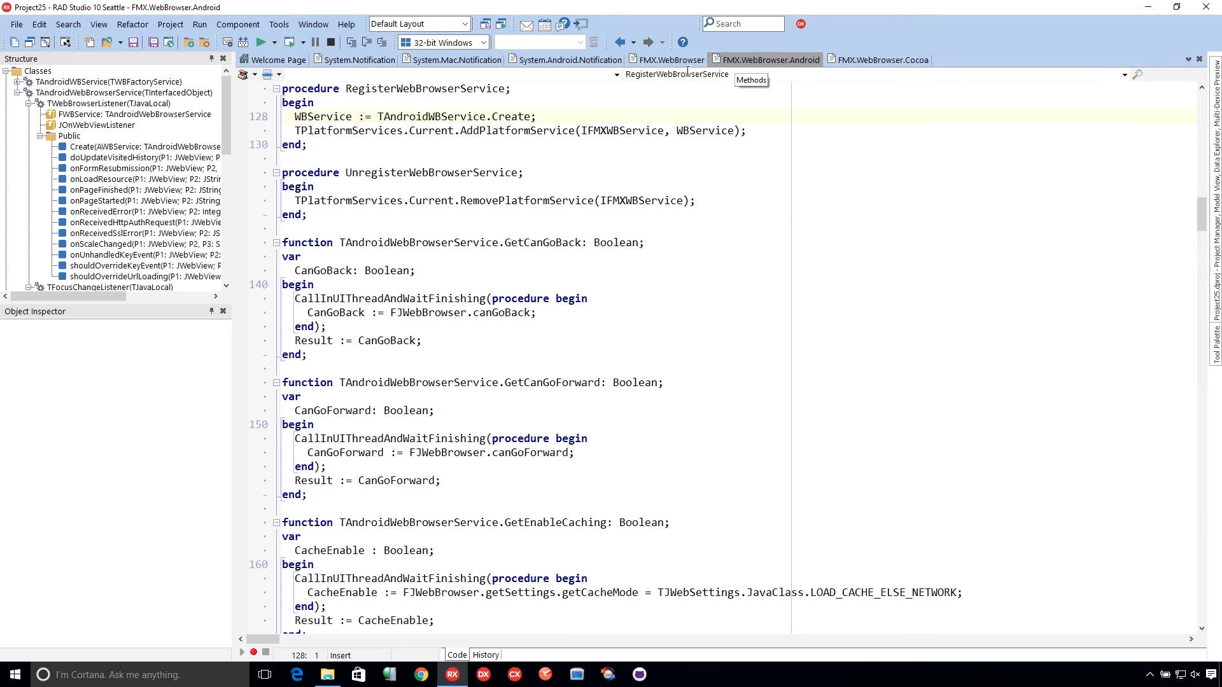
pyautogui.click(670, 59)
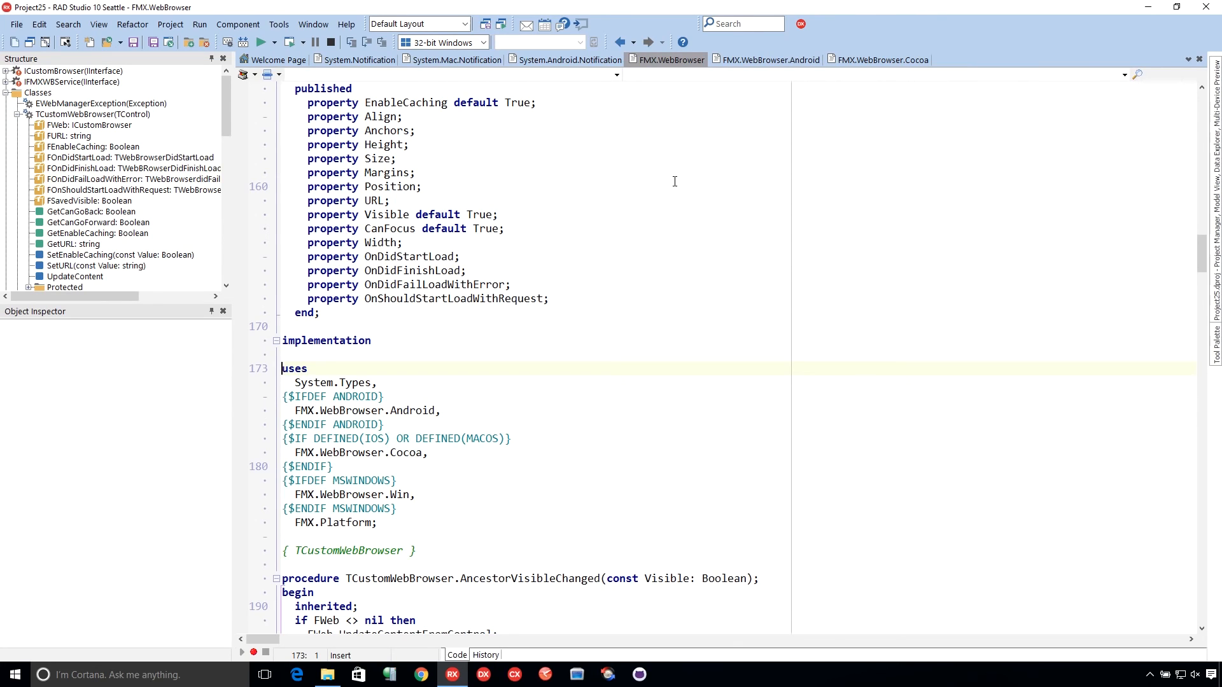
pyautogui.moveTo(801, 100)
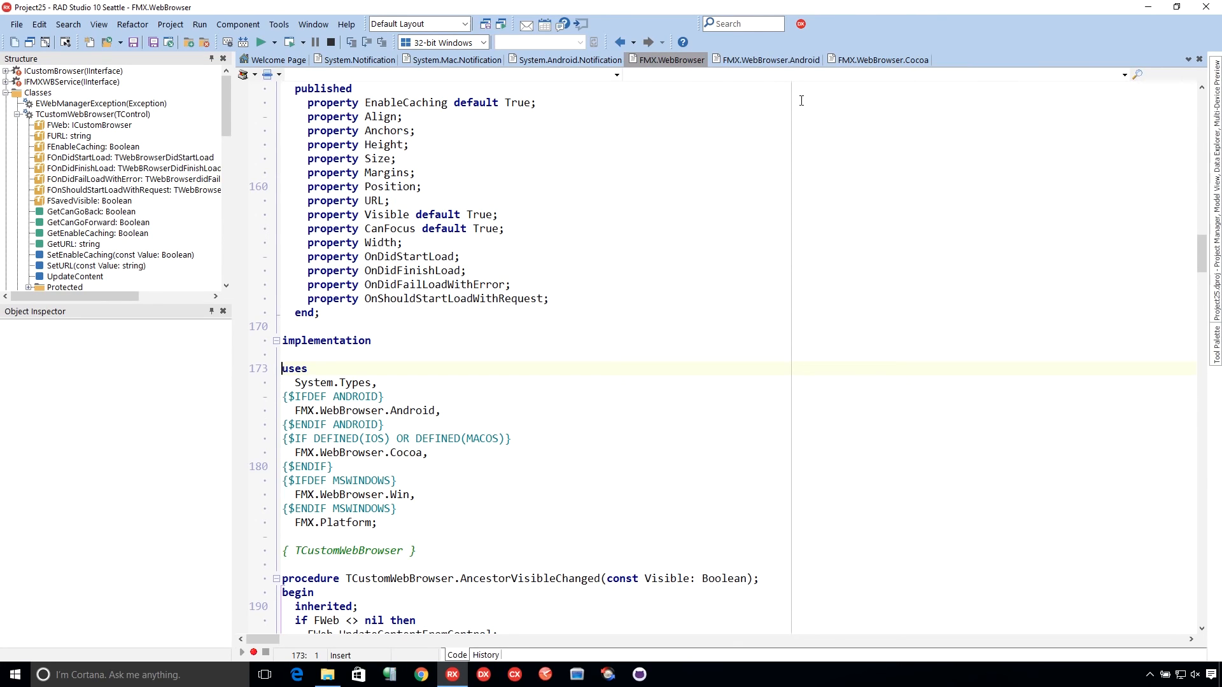
pyautogui.click(880, 59)
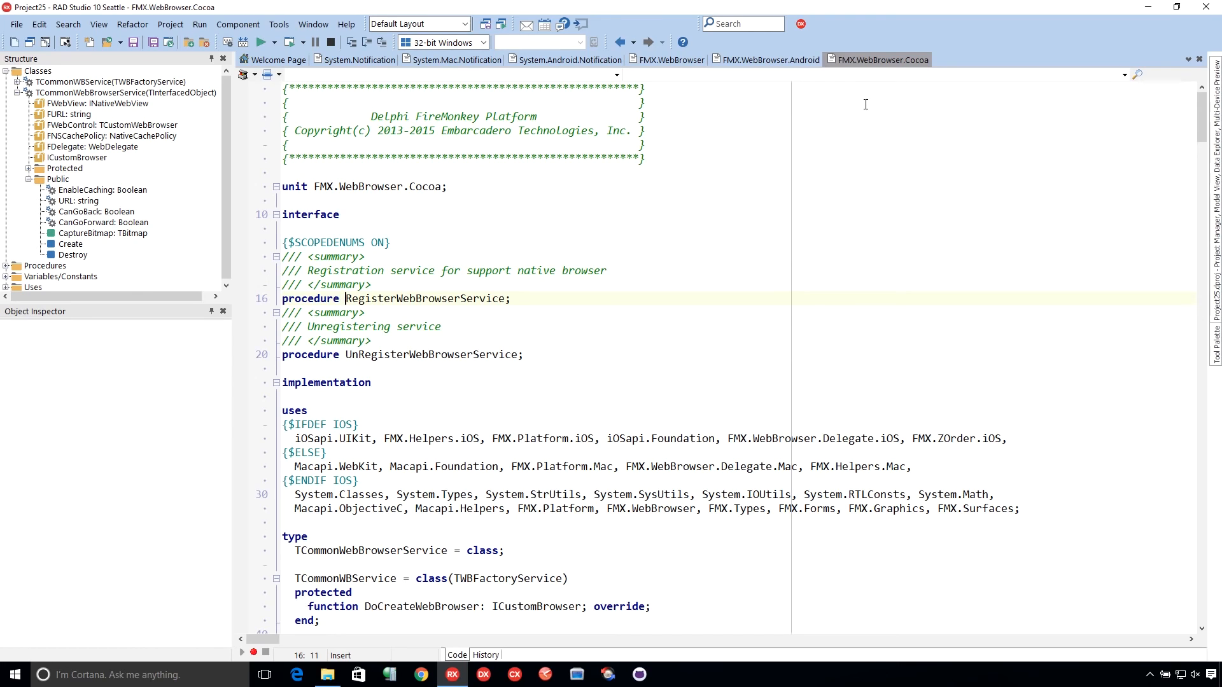
pyautogui.moveTo(883, 96)
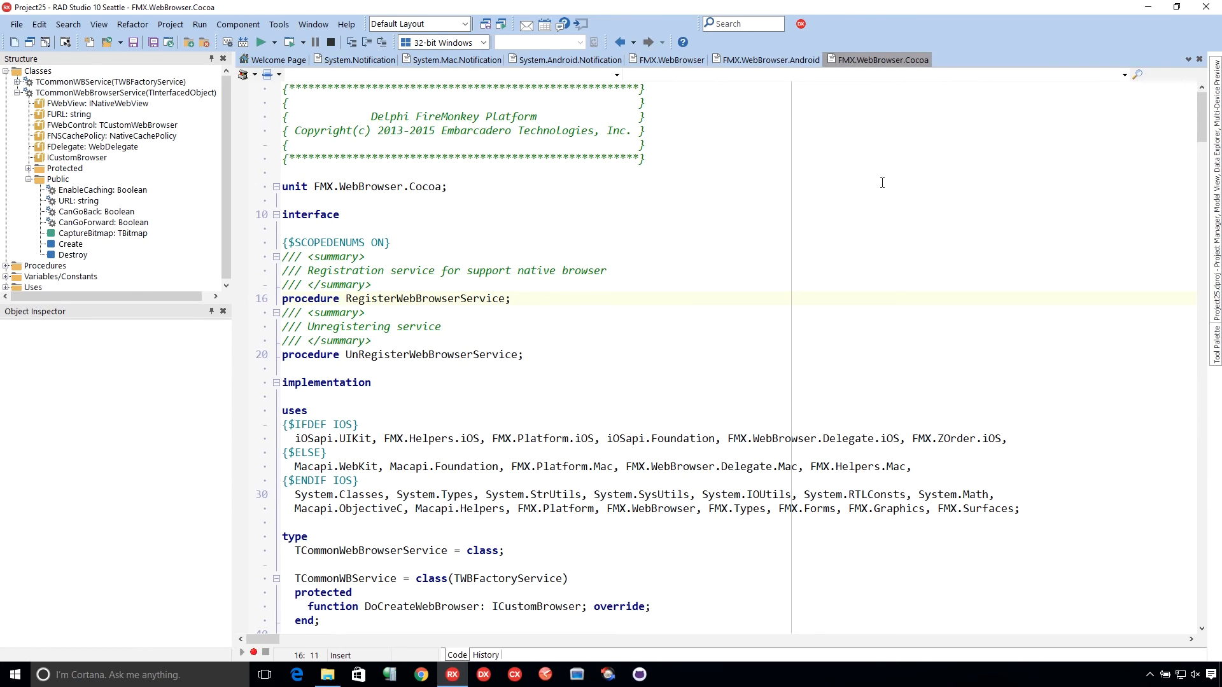
pyautogui.click(769, 59)
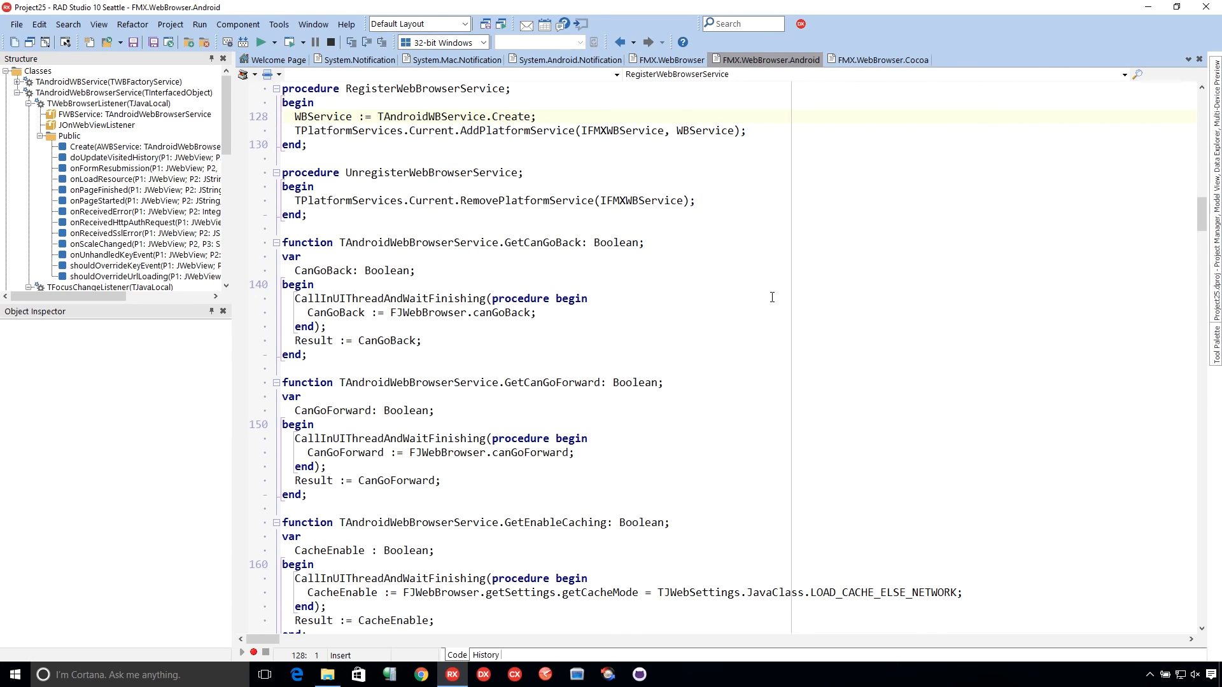
pyautogui.moveTo(784, 149)
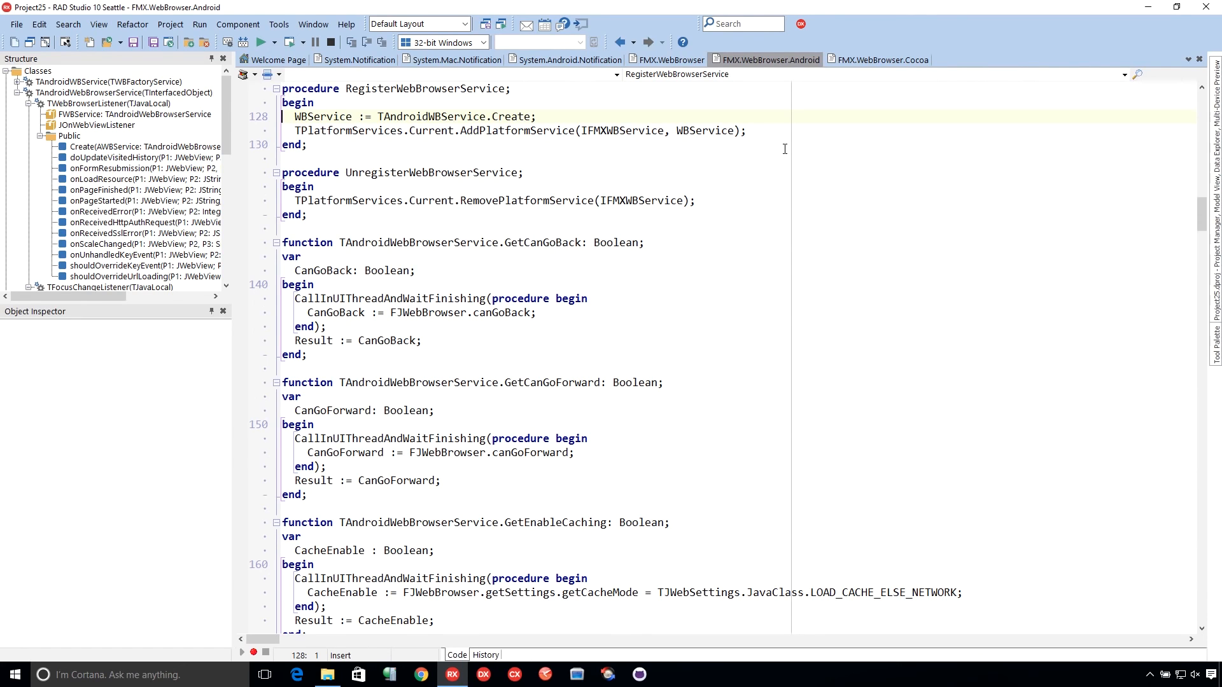
pyautogui.click(669, 59)
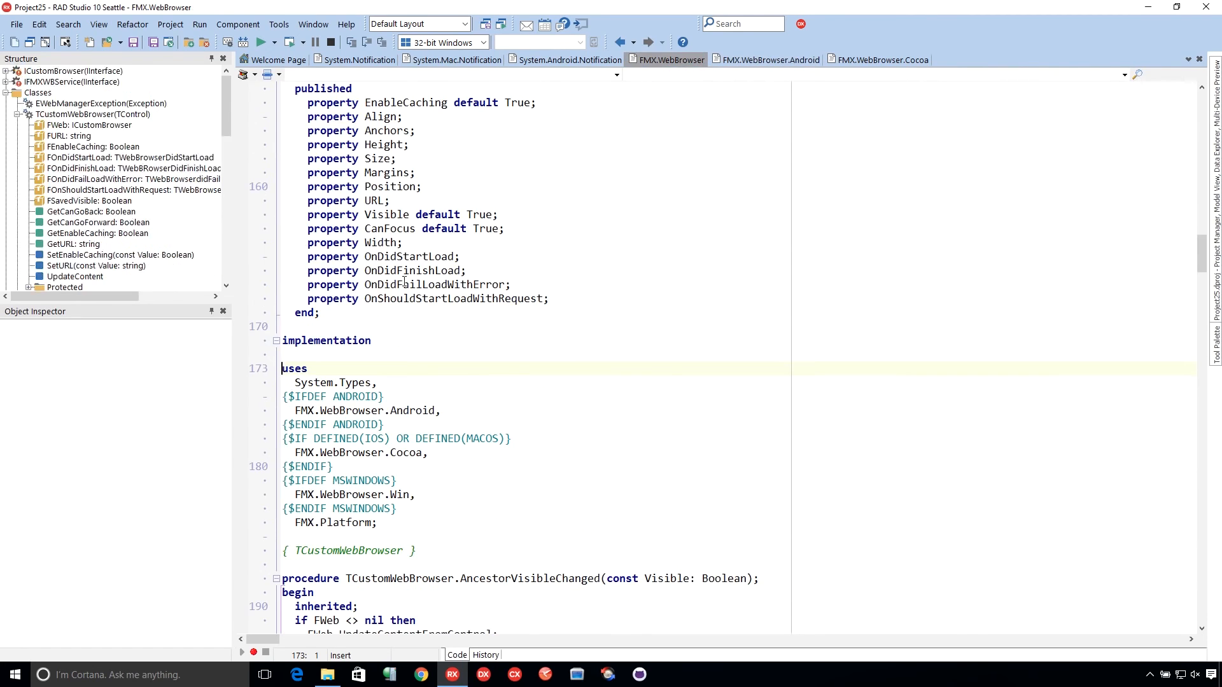